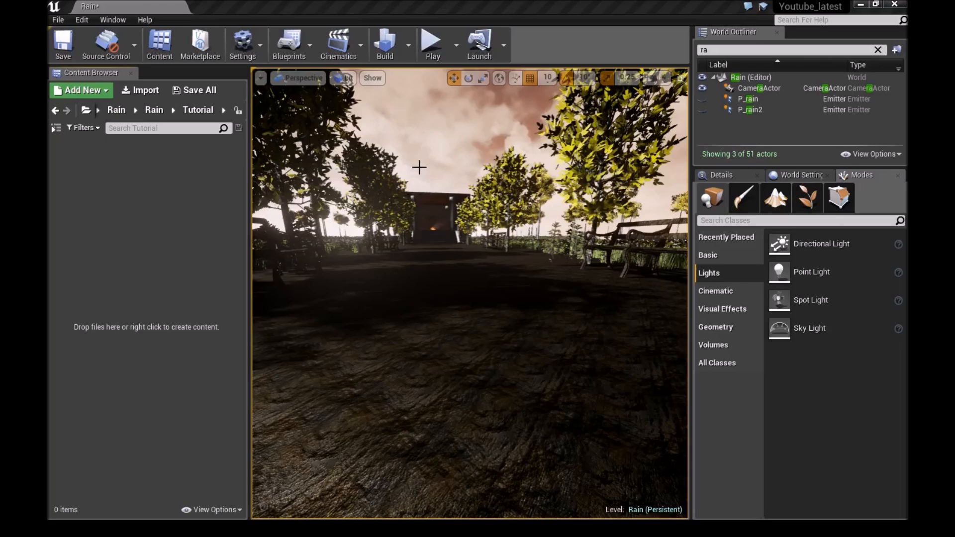
mouse_move(143, 182)
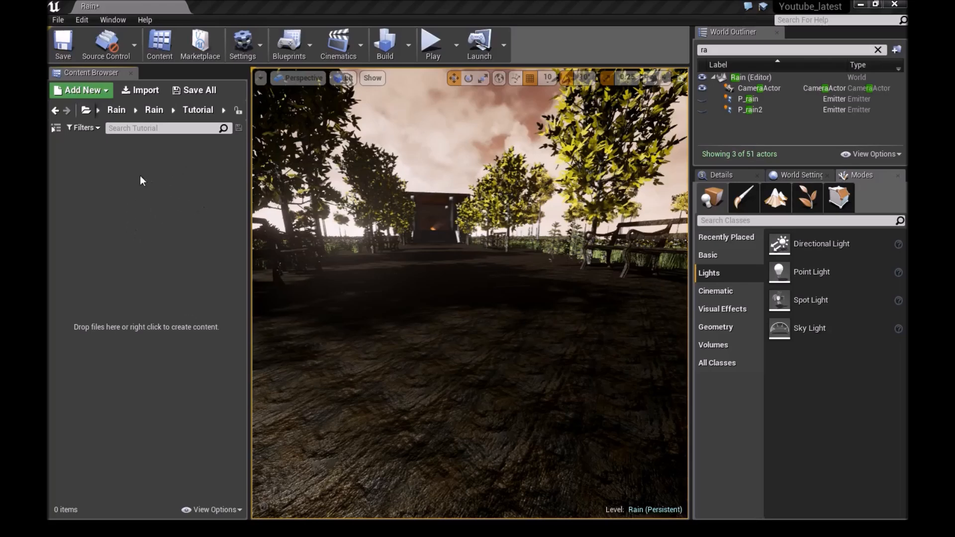
Step: Create a new folder named Rainfall in the Tutorial folder and enter it
right_click(143, 181)
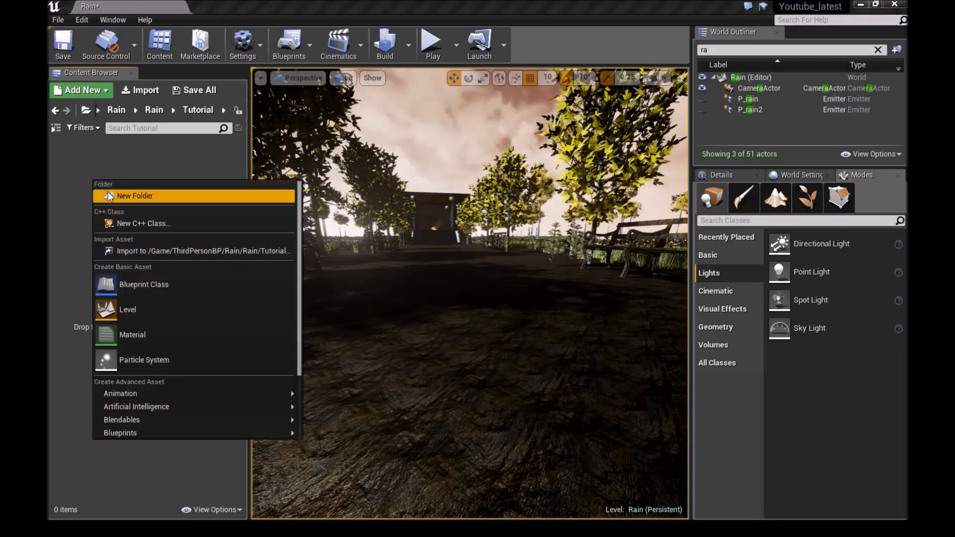
left_click(134, 196)
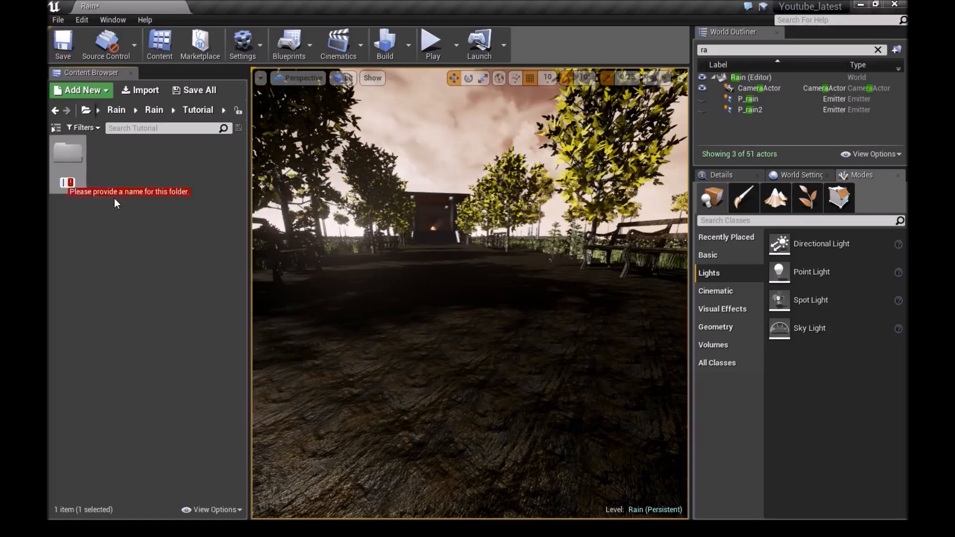
type("Rain")
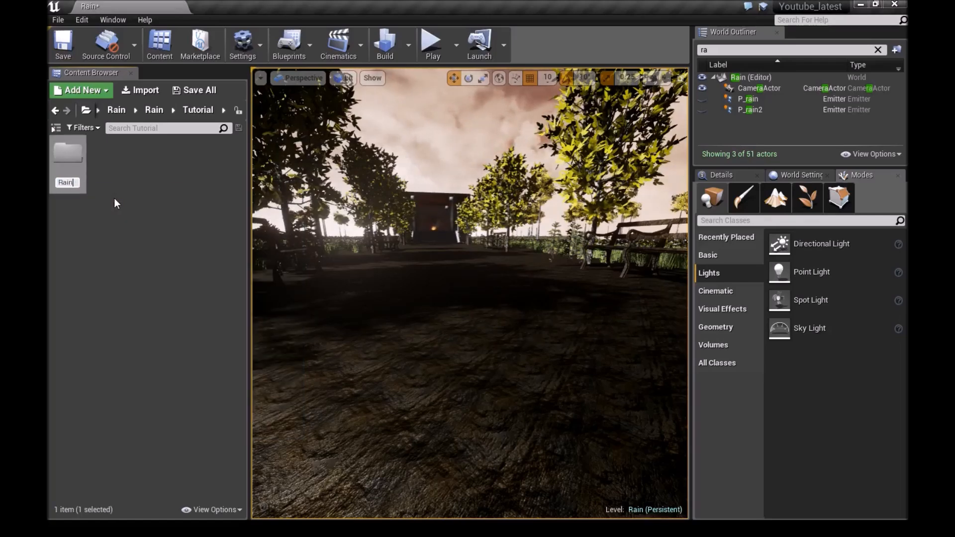
type("Rainfall")
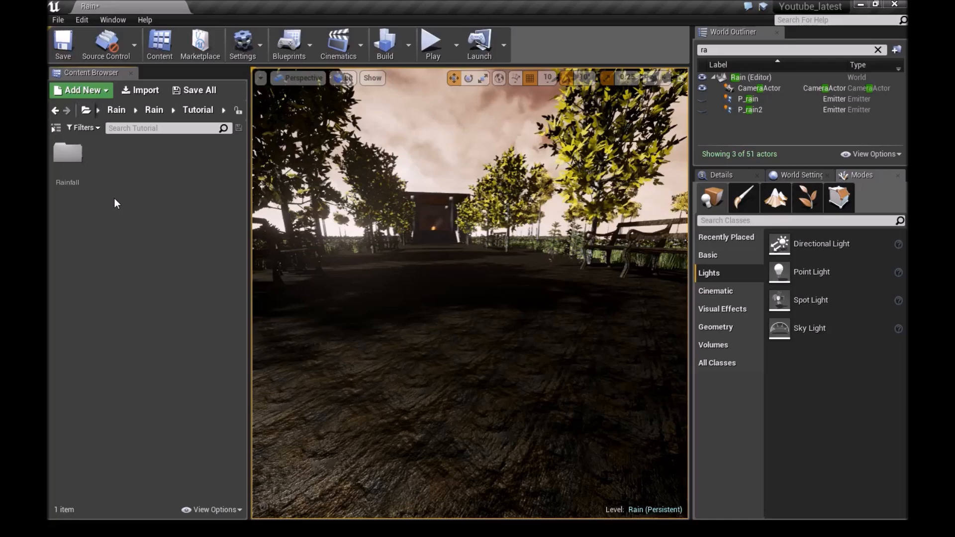
double_click(67, 157)
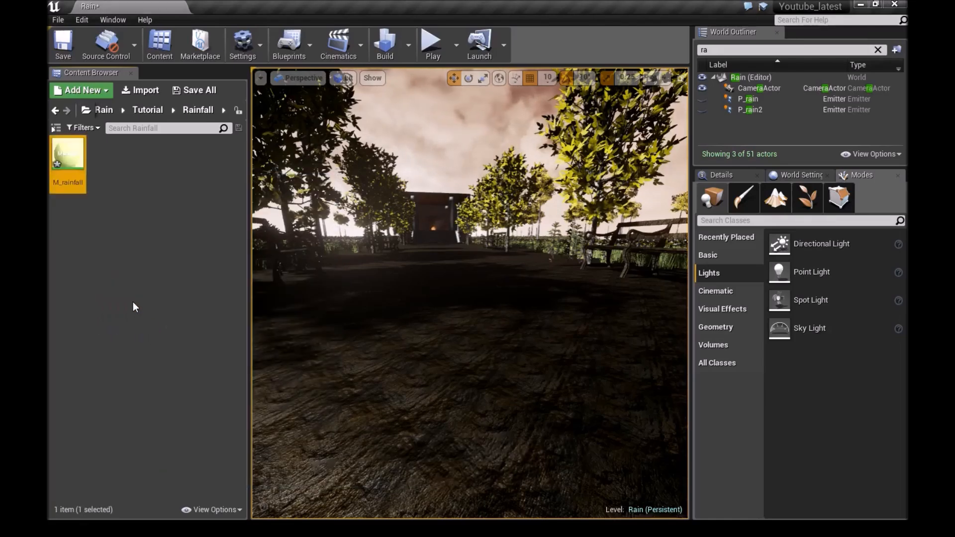
Step: In M_rainfall's graph, add a Particle Color node
double_click(67, 159)
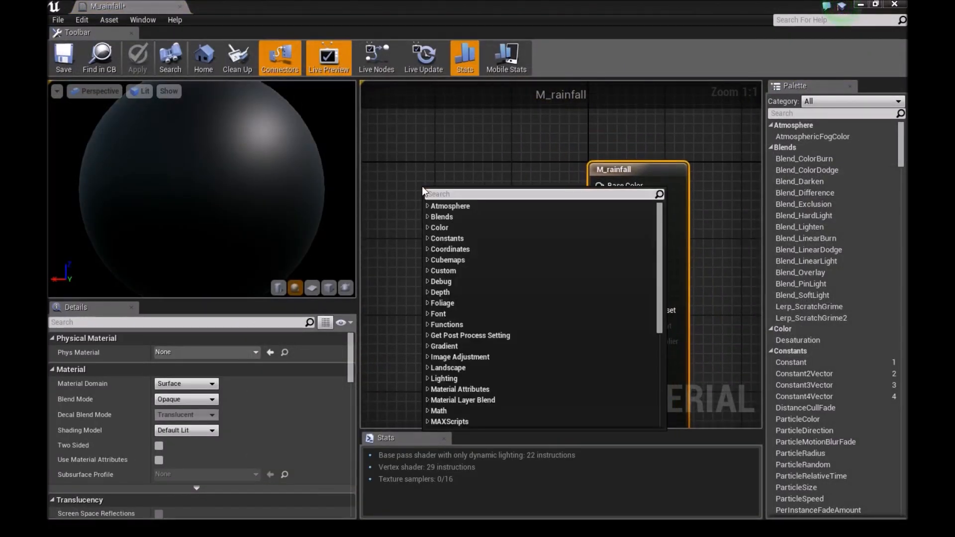
type("map")
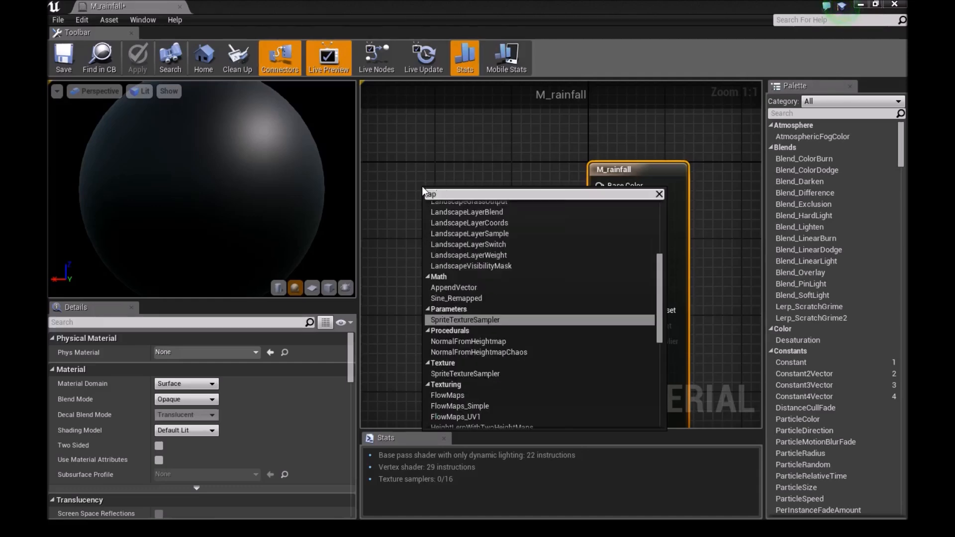
type("particle col")
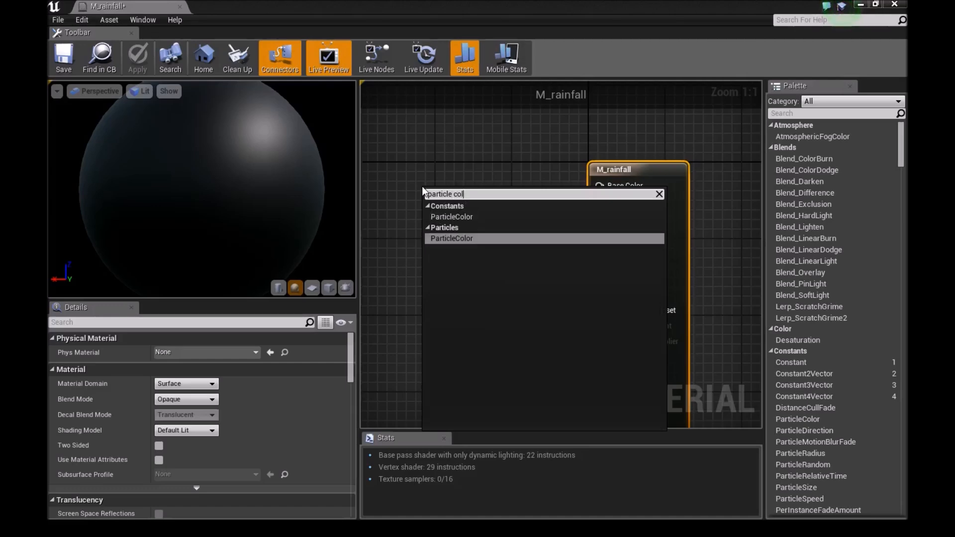
left_click(452, 238)
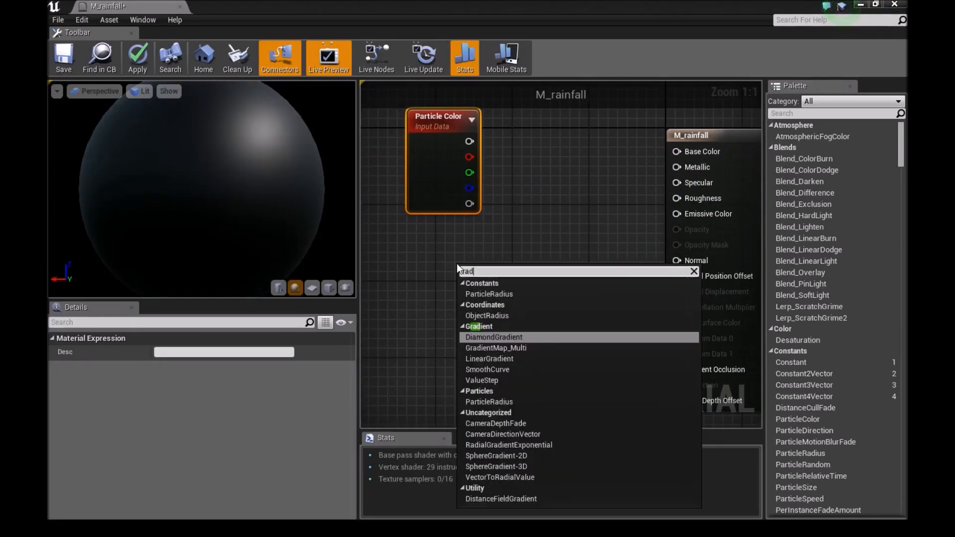
Step: Add a RadialGradientExponential node and wire Particle Color into the Multiply node
type("radial g")
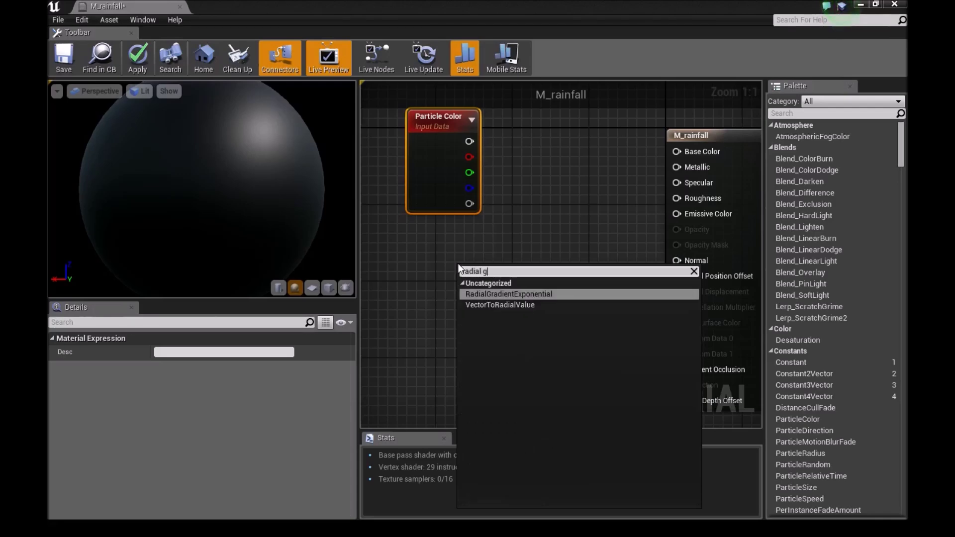
left_click(508, 294)
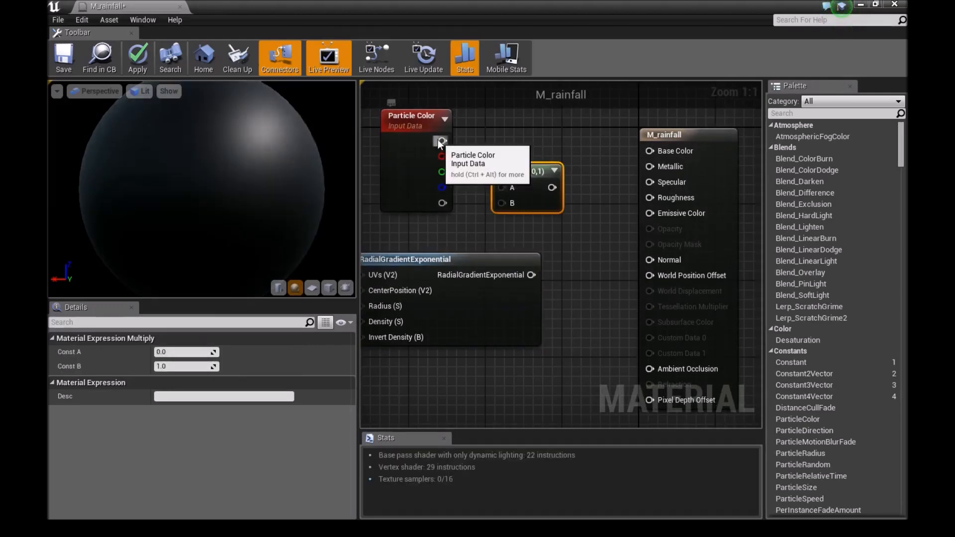
left_click_drag(443, 141, 553, 190)
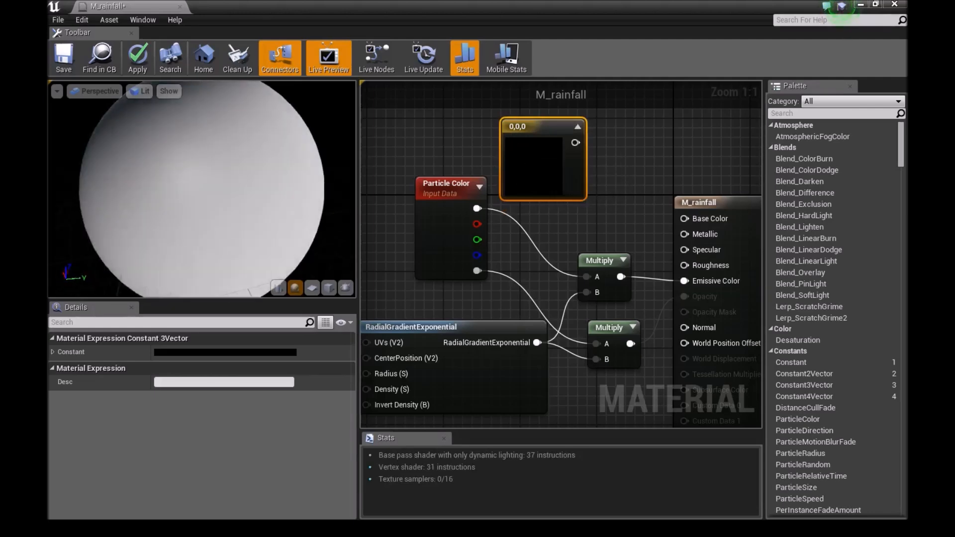
Step: Set the Constant3Vector to pale light-blue (0.726, 0.96, 1.0) for Base Color
double_click(539, 160)
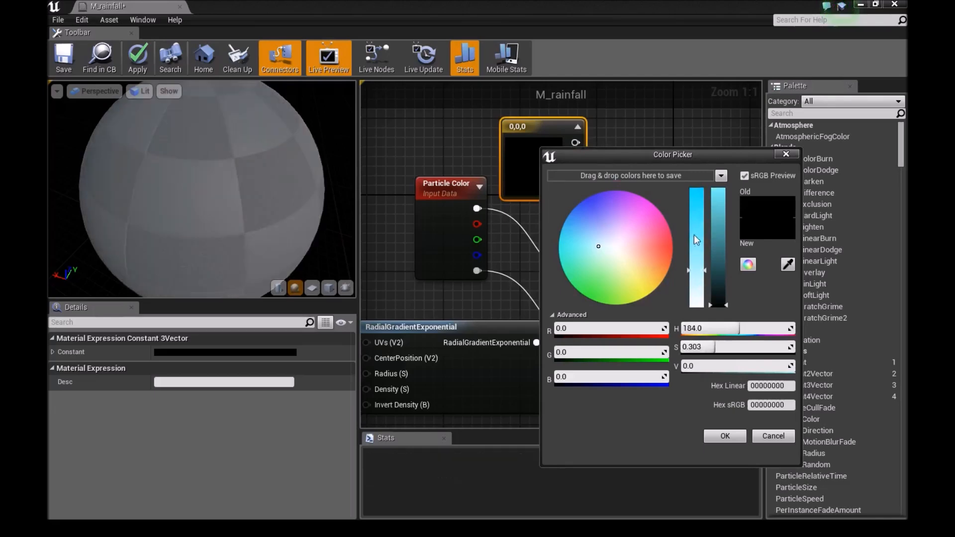
left_click(599, 247)
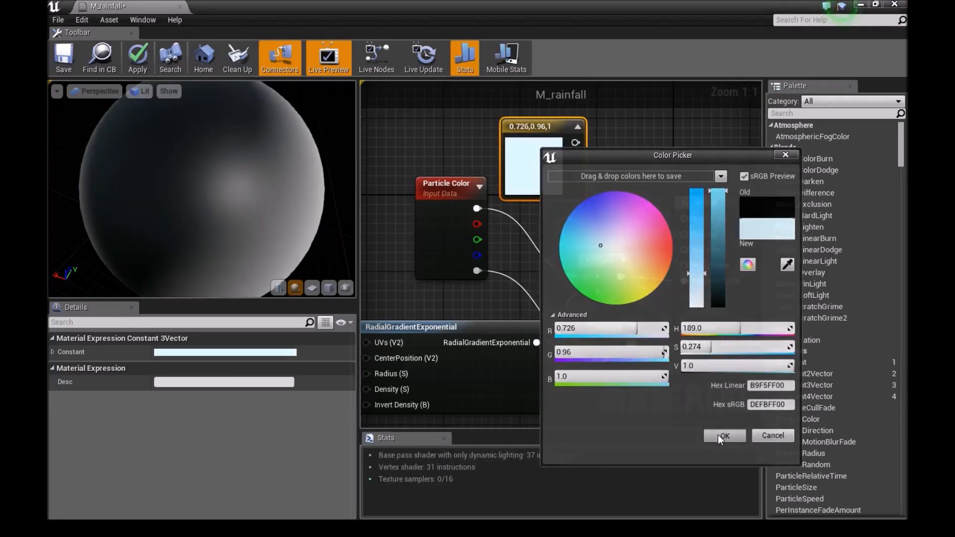
left_click(725, 435)
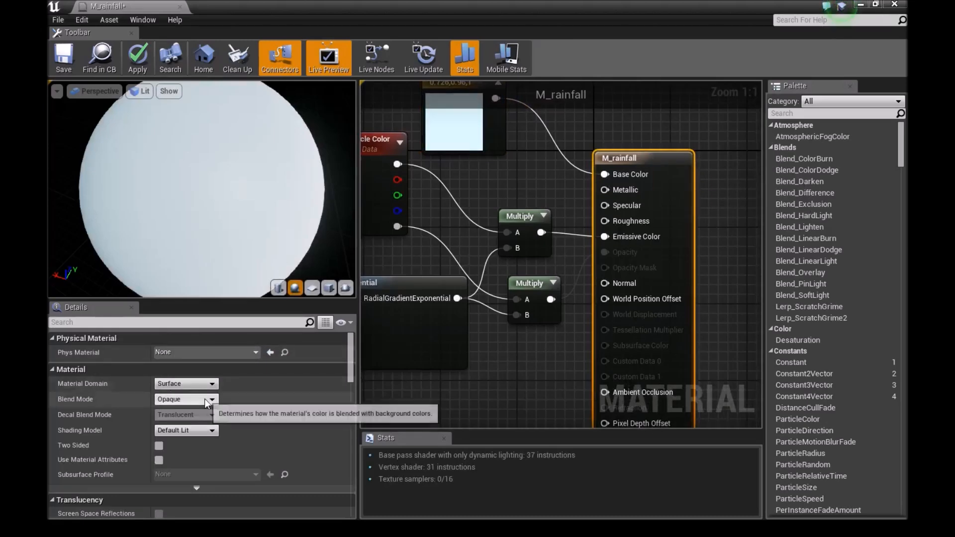
Step: Set Blend Mode to Translucent, enable Two Sided, and save M_rainfall
left_click(206, 399)
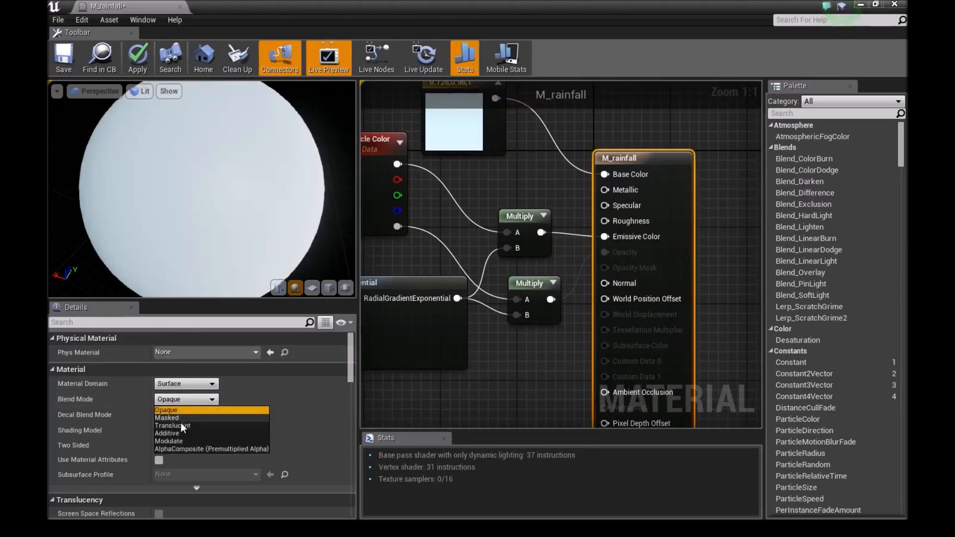
left_click(173, 425)
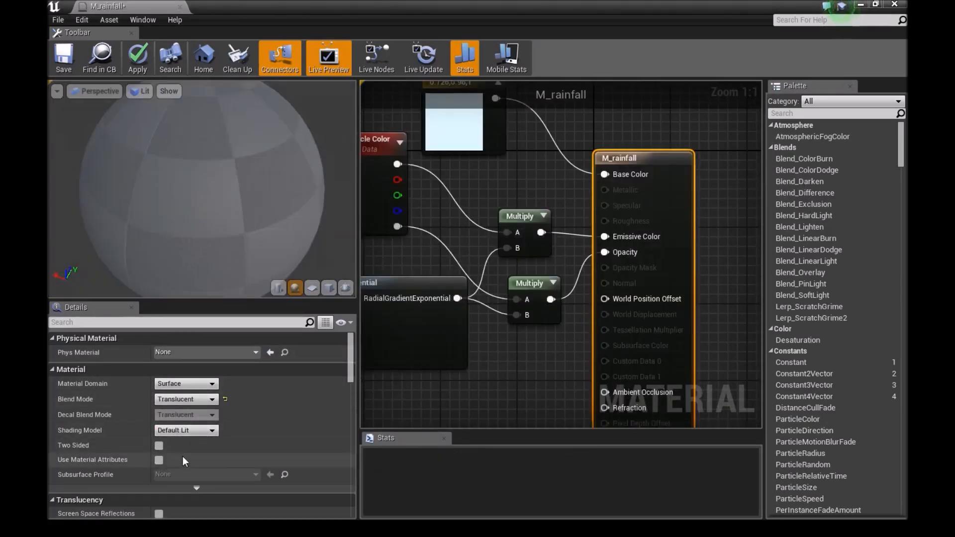
left_click(159, 445)
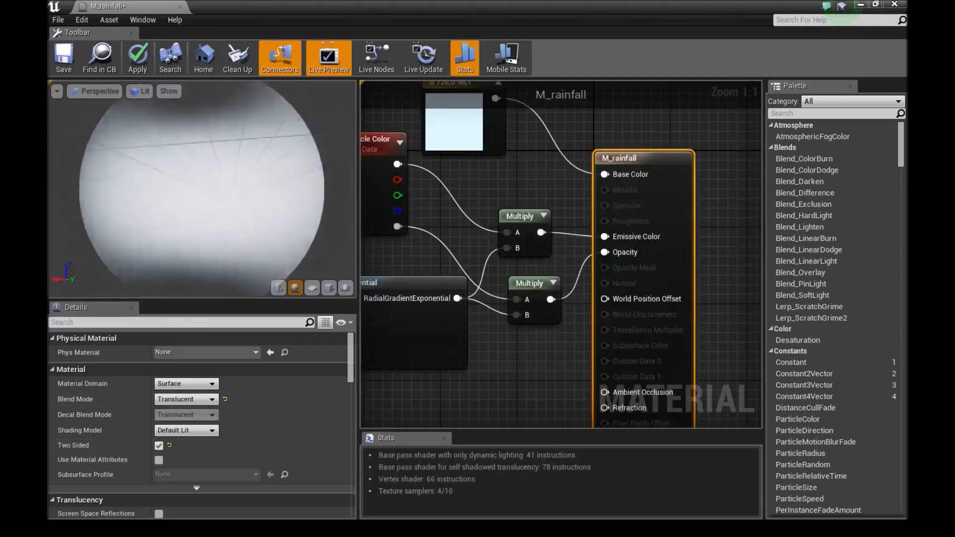
mouse_move(62, 57)
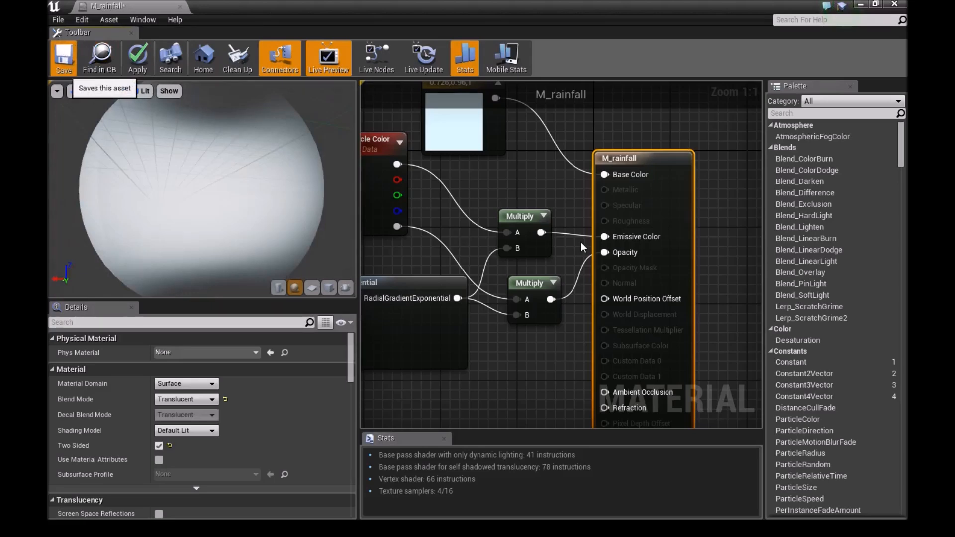
left_click(62, 55)
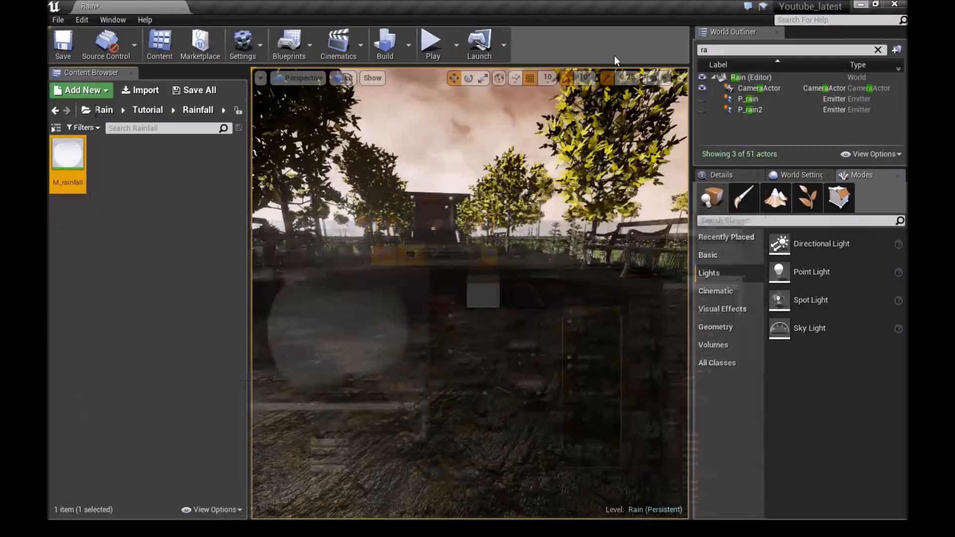
Step: Create a new Particle System asset in the Rainfall folder, to be named P_rainfall
left_click(79, 90)
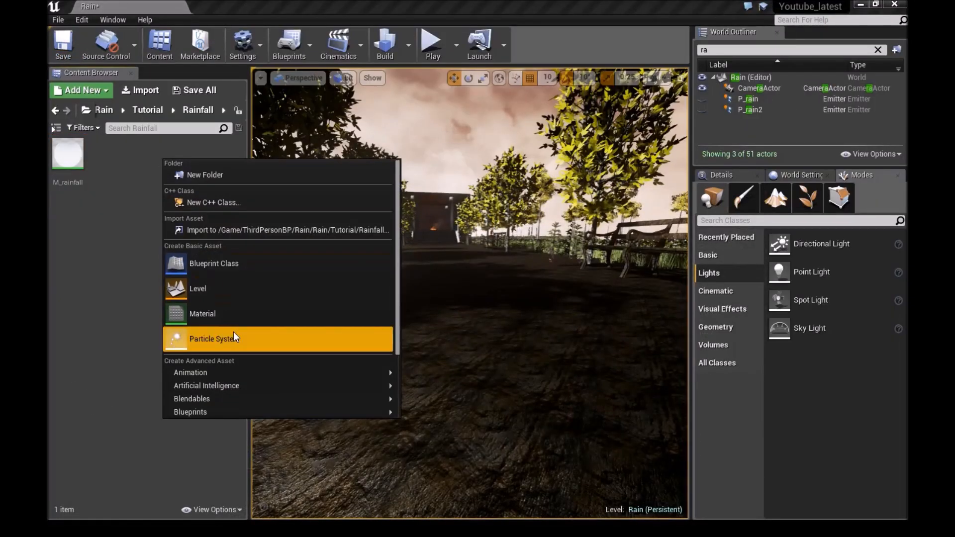
left_click(214, 339)
type("P_rai")
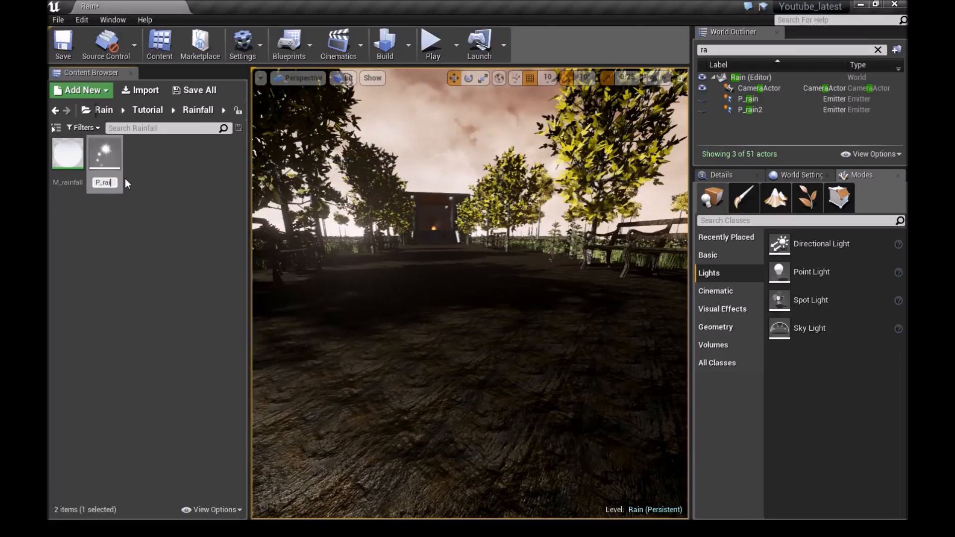
mouse_move(104, 159)
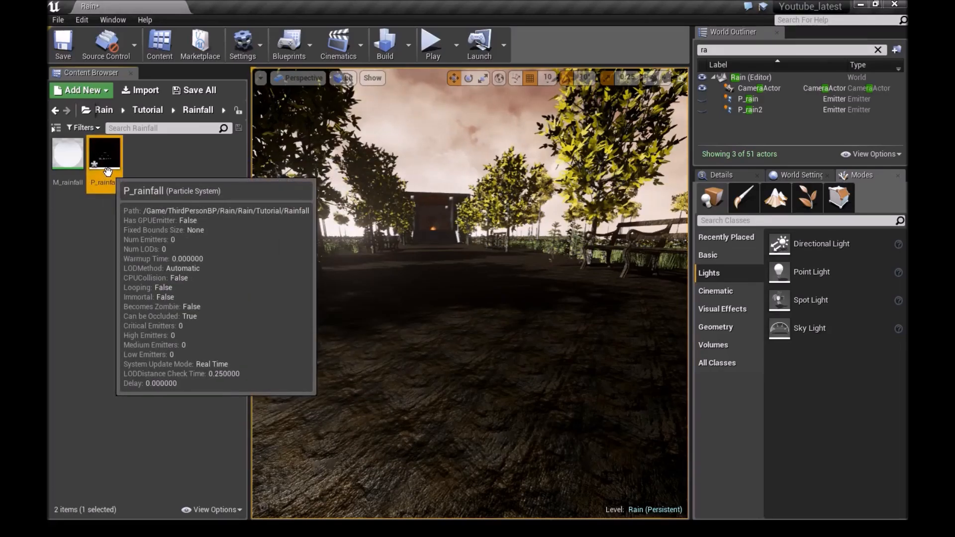
Step: Convert P_rainfall's emitter to GPU Sprites and assign the M_rainfall material
double_click(105, 157)
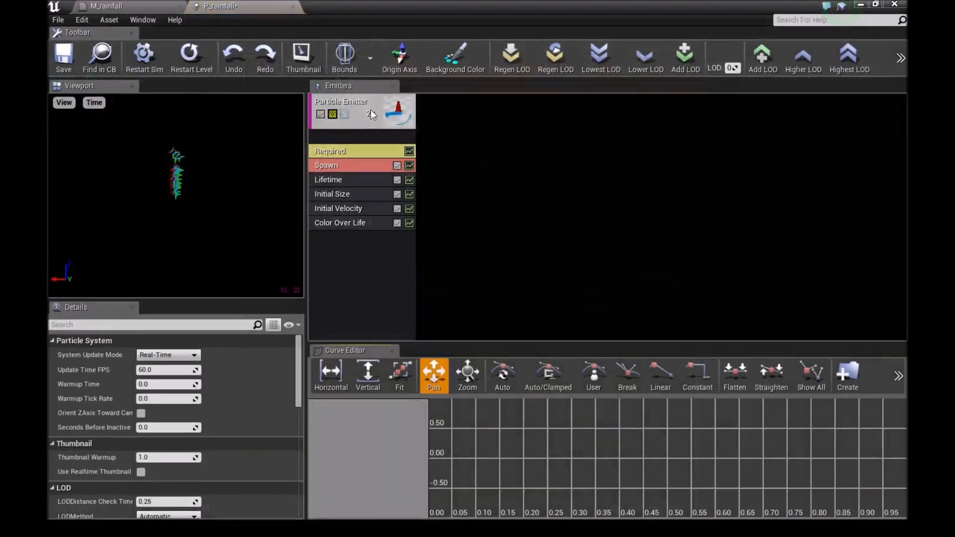
right_click(372, 114)
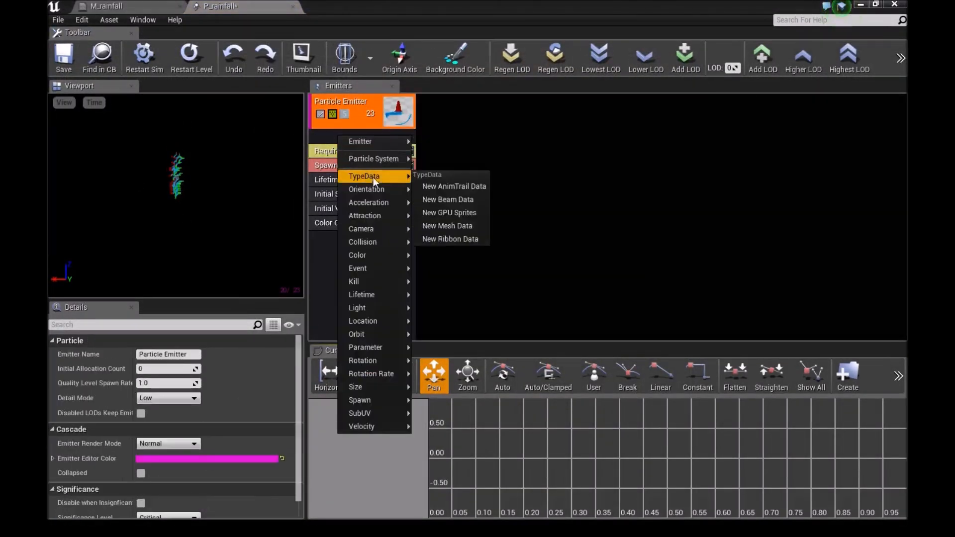
mouse_move(450, 226)
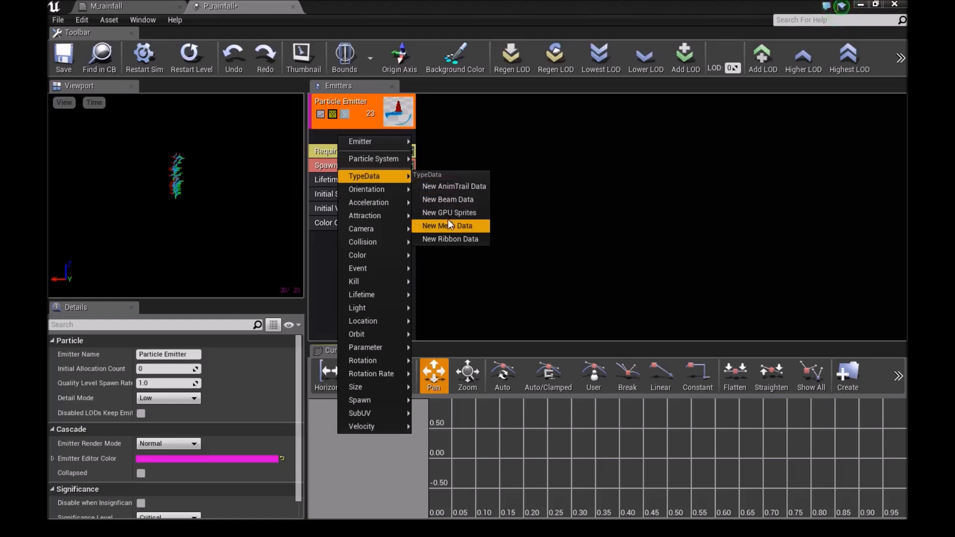
left_click(449, 213)
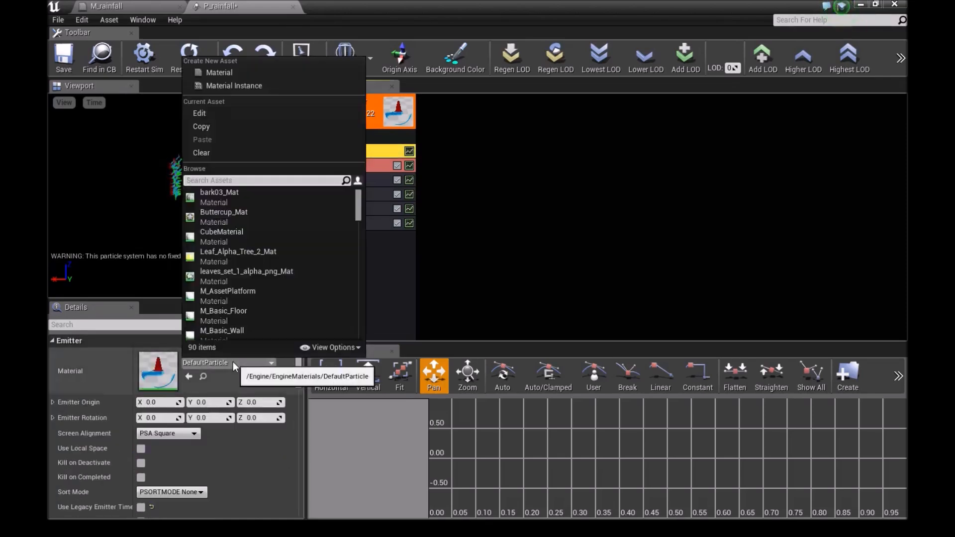
type("M_rainfall")
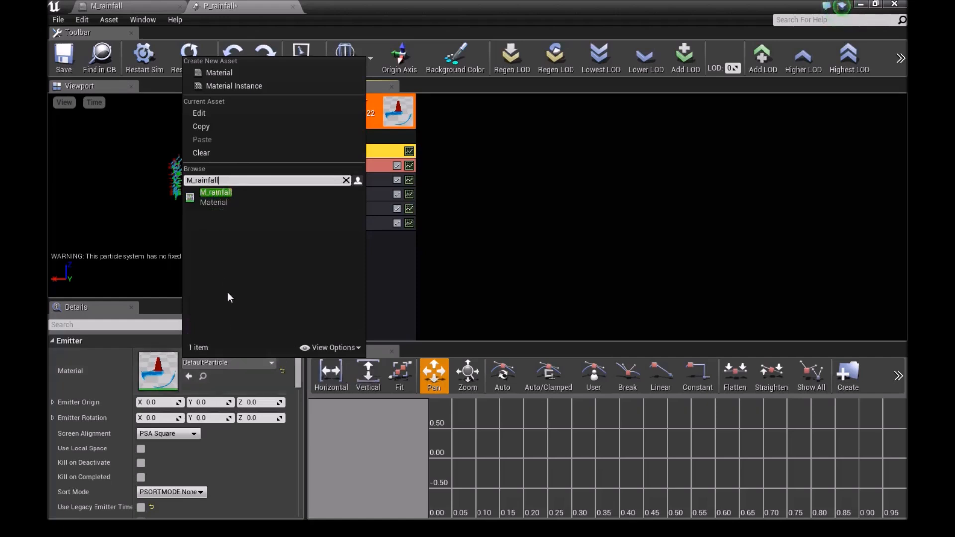
left_click(215, 193)
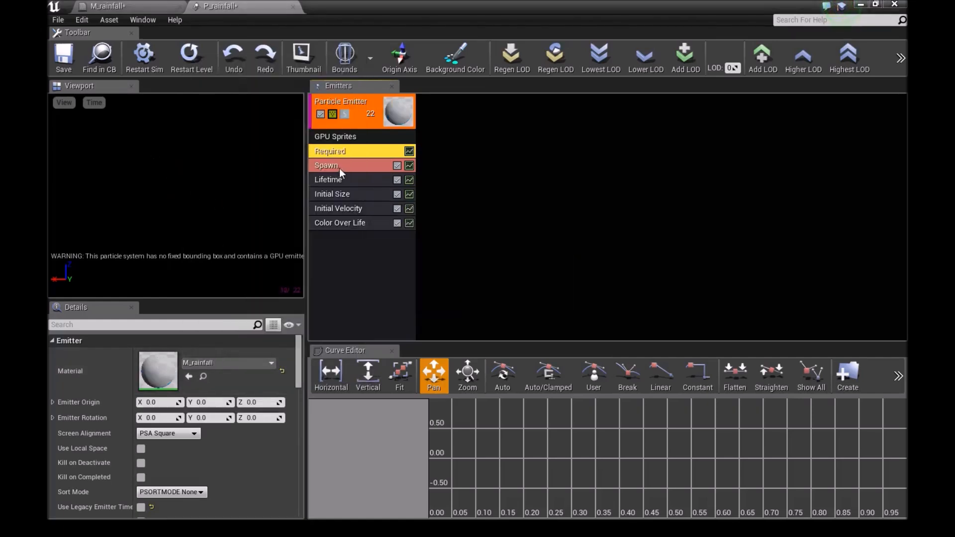
Step: Set Spawn Rate Constant to 5000 and Lifetime Min and Max to 5
left_click(326, 165)
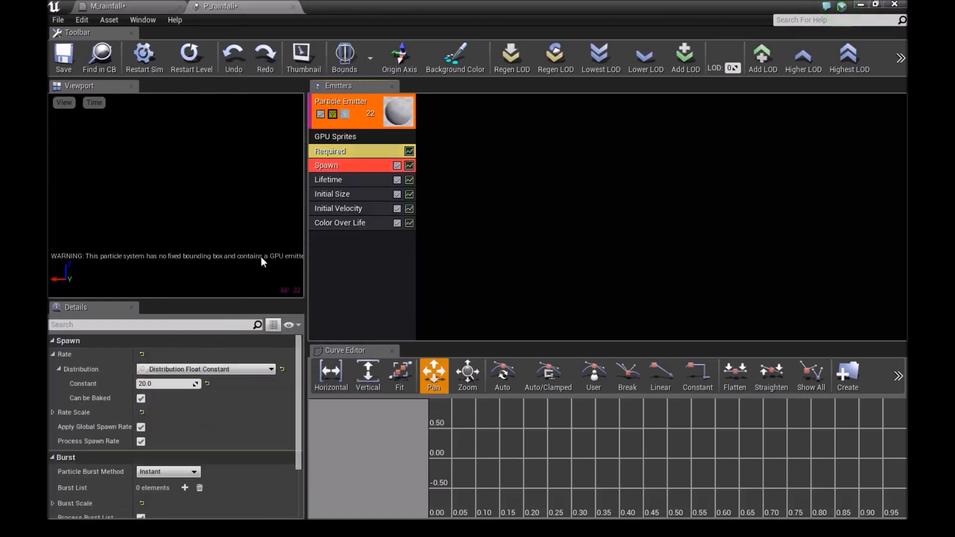
left_click(168, 383)
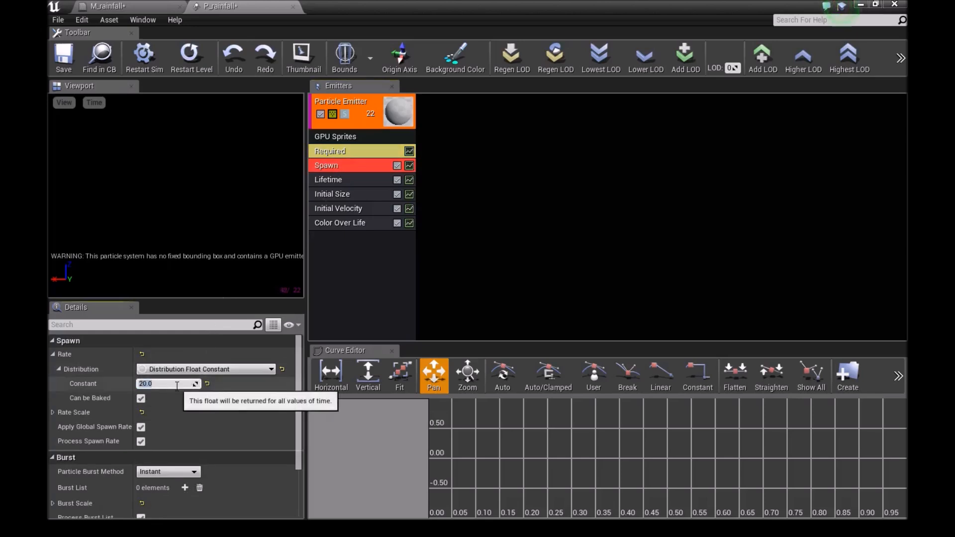
type("5000.0")
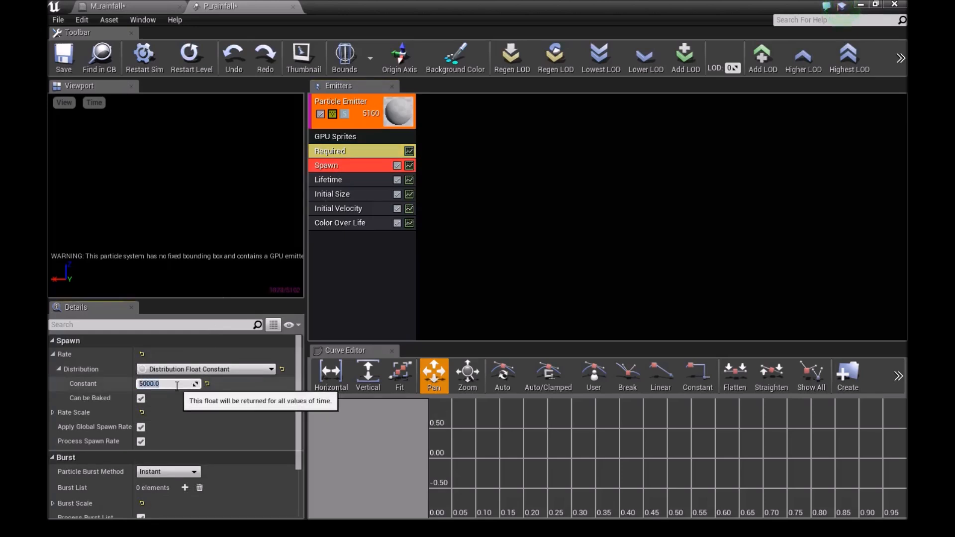
left_click(328, 179)
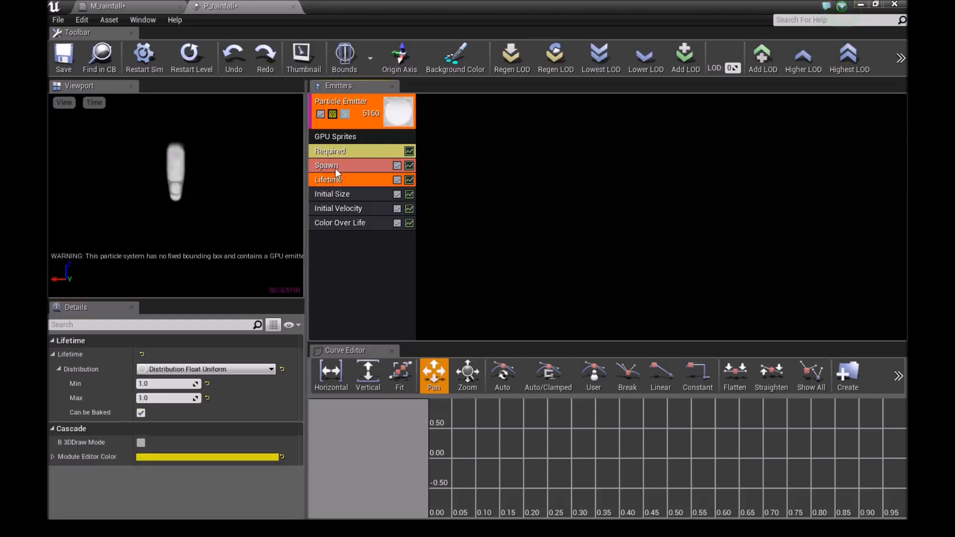
type("5")
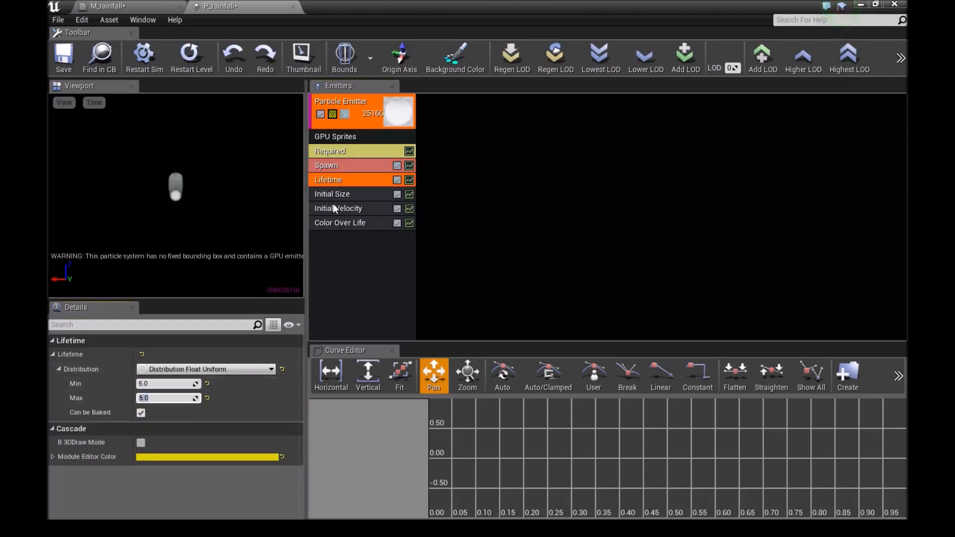
Step: Set Initial Size Max to 3, 3, 10 and Min to 3, 3, -10
left_click(332, 194)
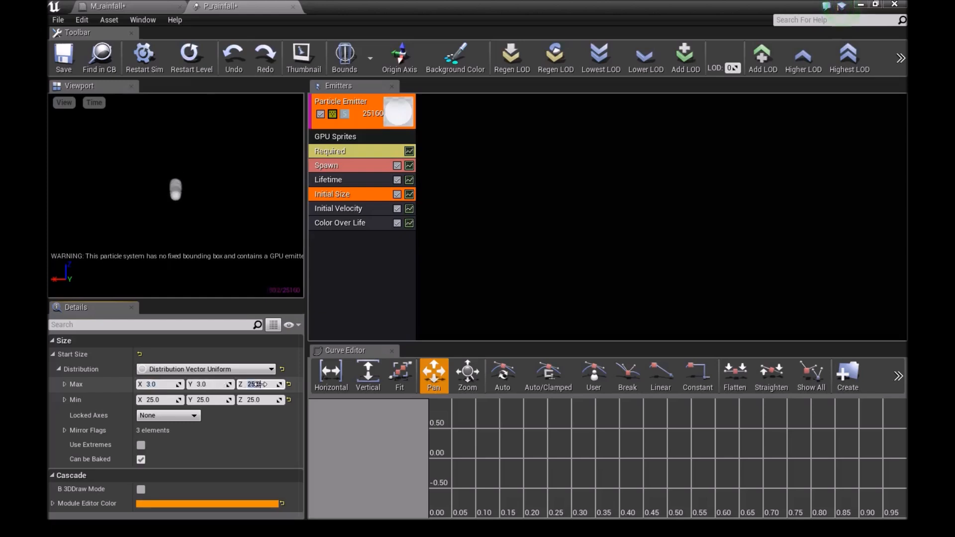
type("10.0")
left_click(160, 400)
type("3")
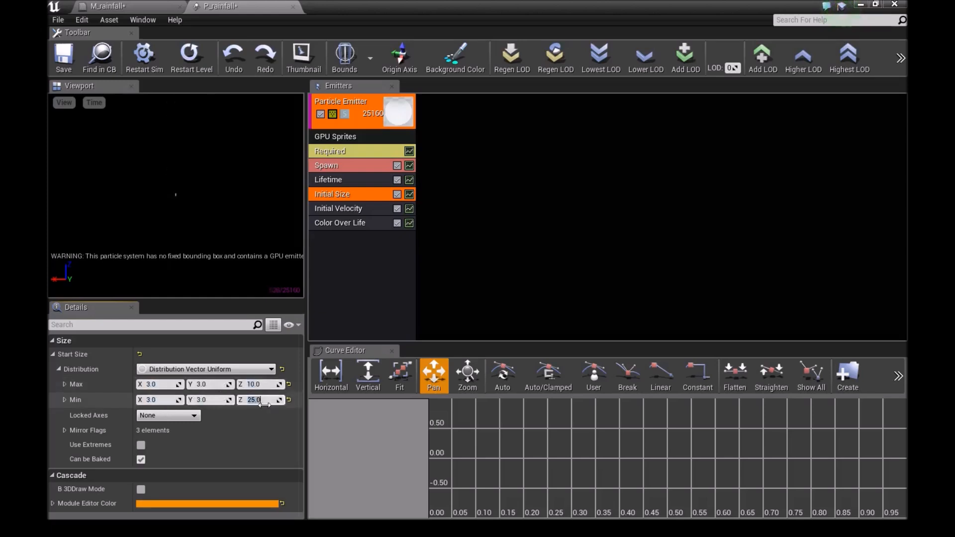
type("-10.0")
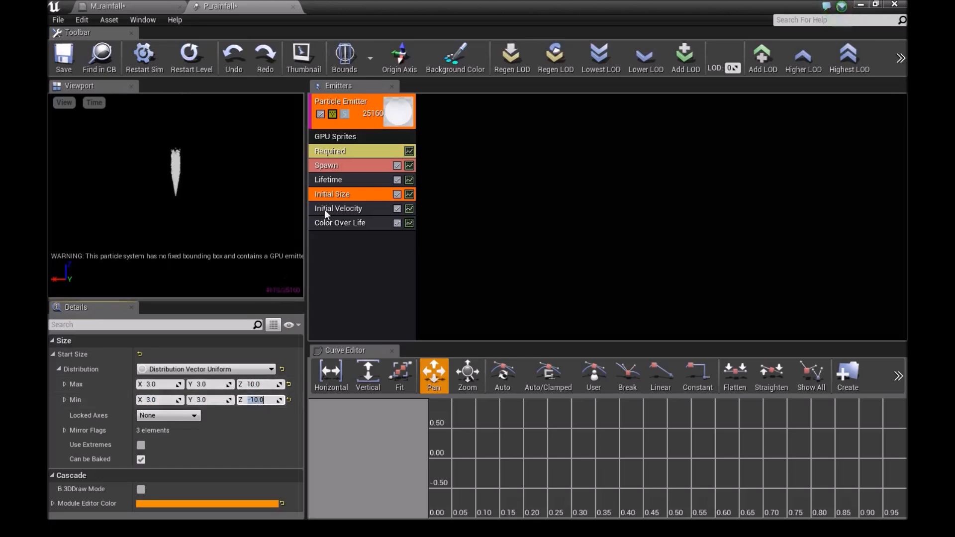
Step: Set Start Velocity Min Z to -500 (Max 0) and remove the Color Over Life module
left_click(338, 208)
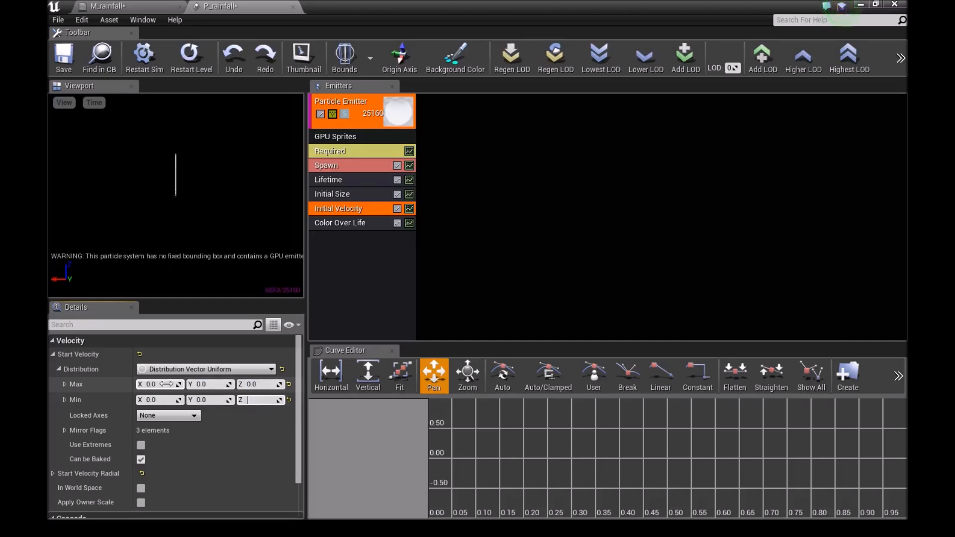
type("-50")
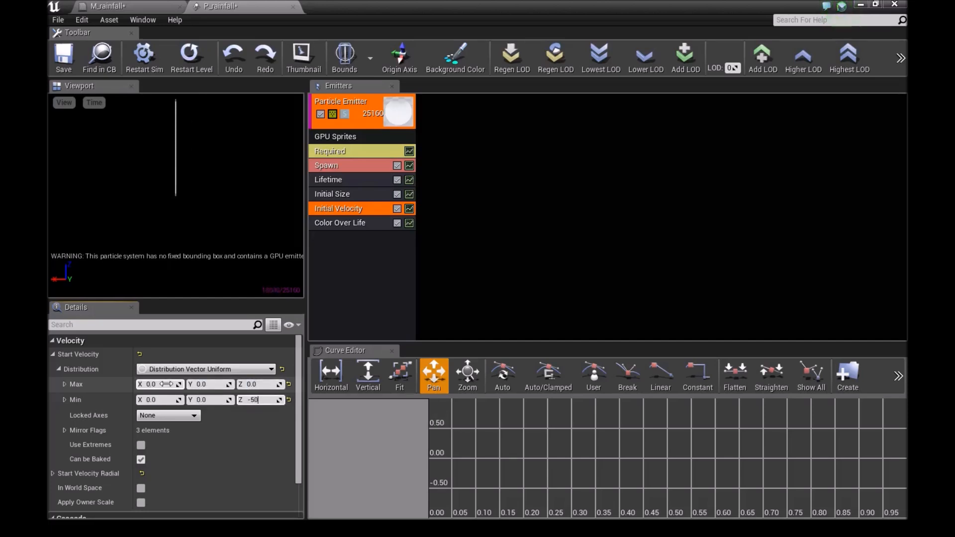
type("-500.0")
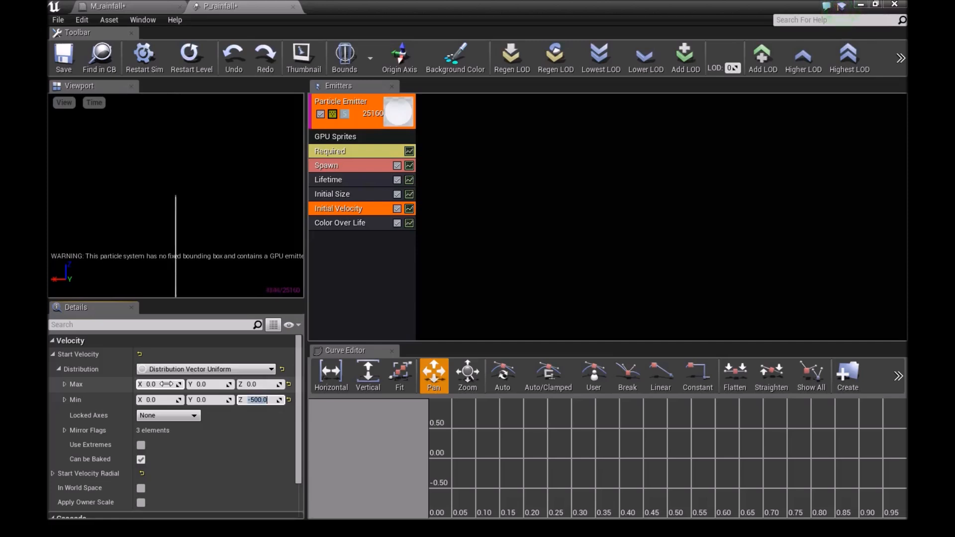
left_click(349, 223)
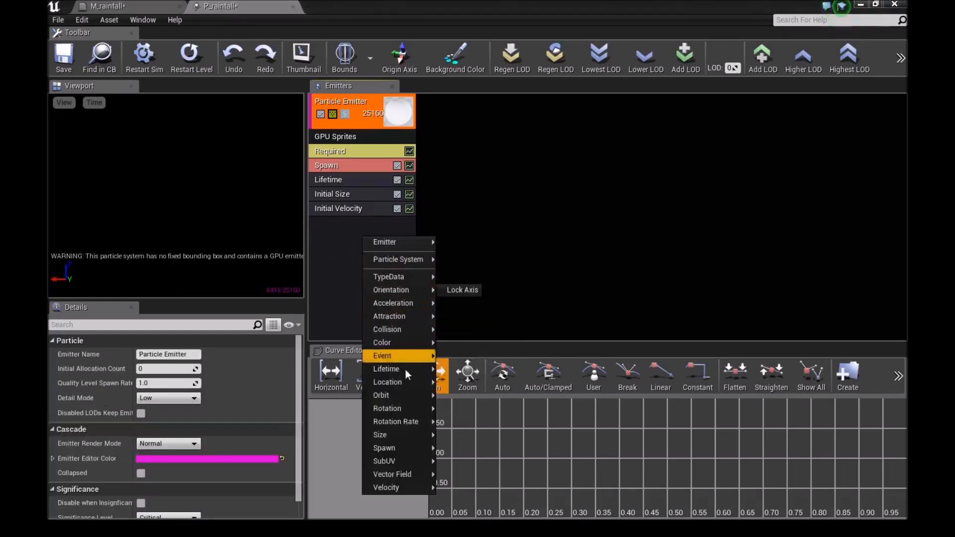
mouse_move(383, 343)
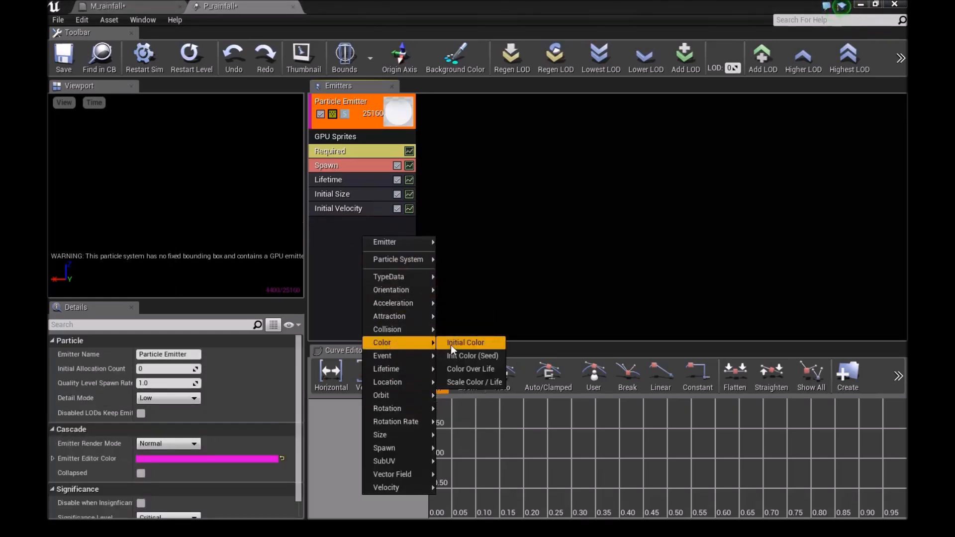
Step: Add an Initial Color module with start colour R 0.785, G 1.0, B 0.95
left_click(466, 343)
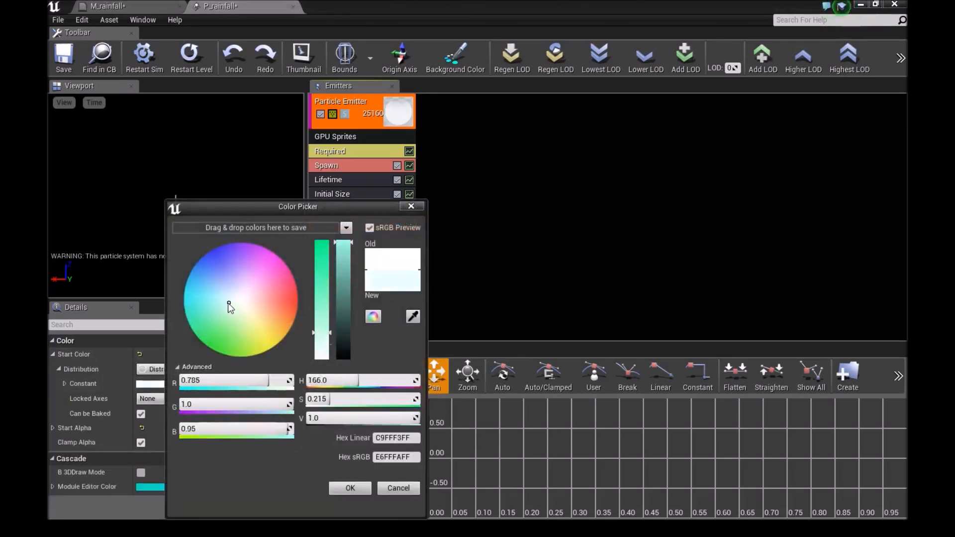
left_click(219, 299)
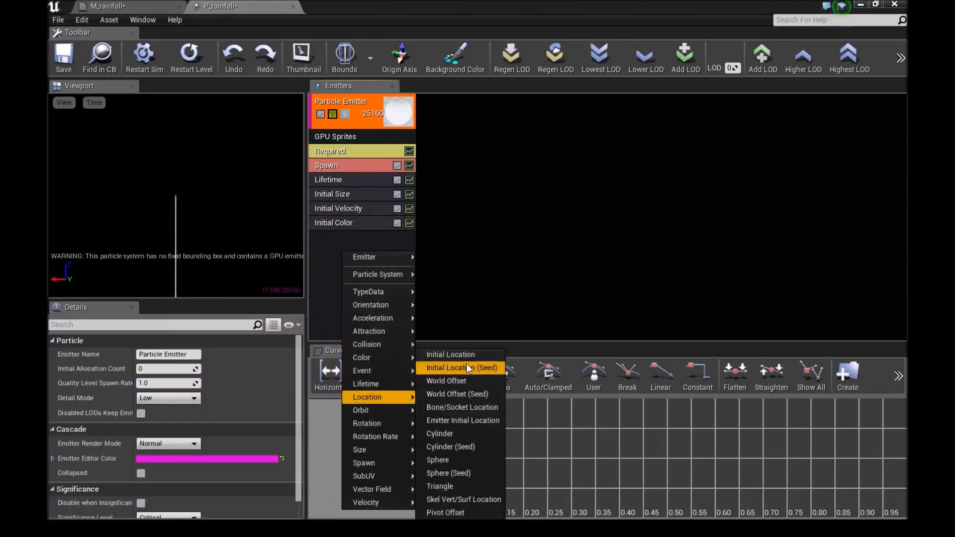
Step: Add Initial Location (Seed) with Start Location Max 1000 and Min -200
left_click(460, 368)
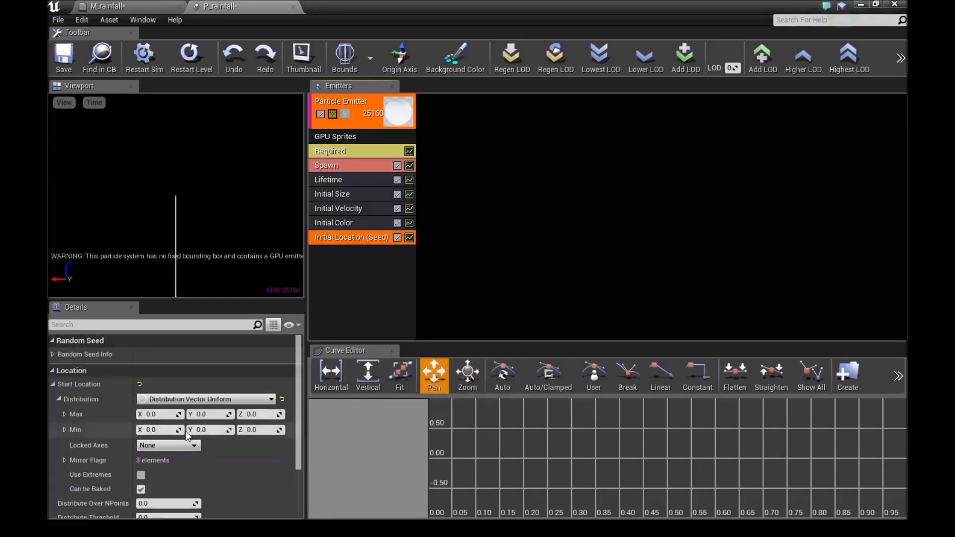
left_click(155, 414)
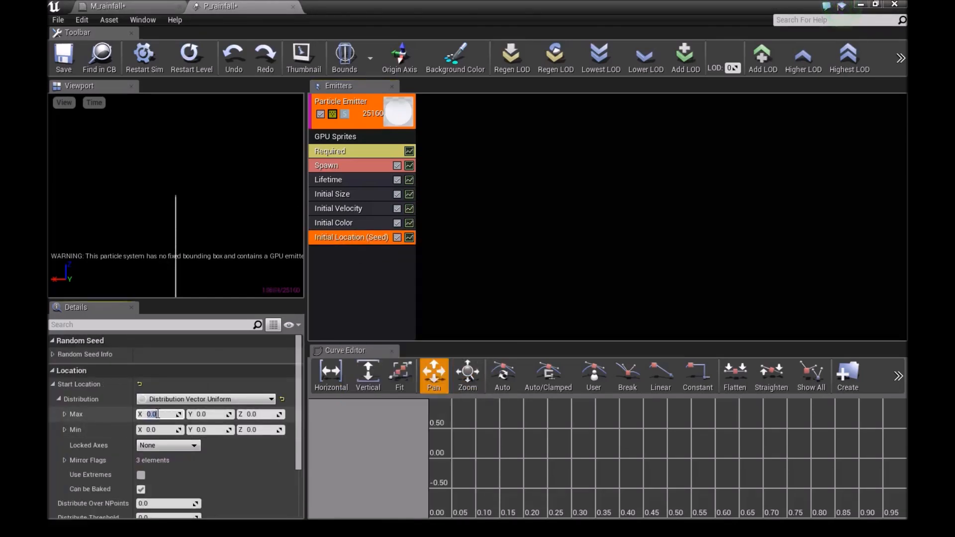
type("1000.0")
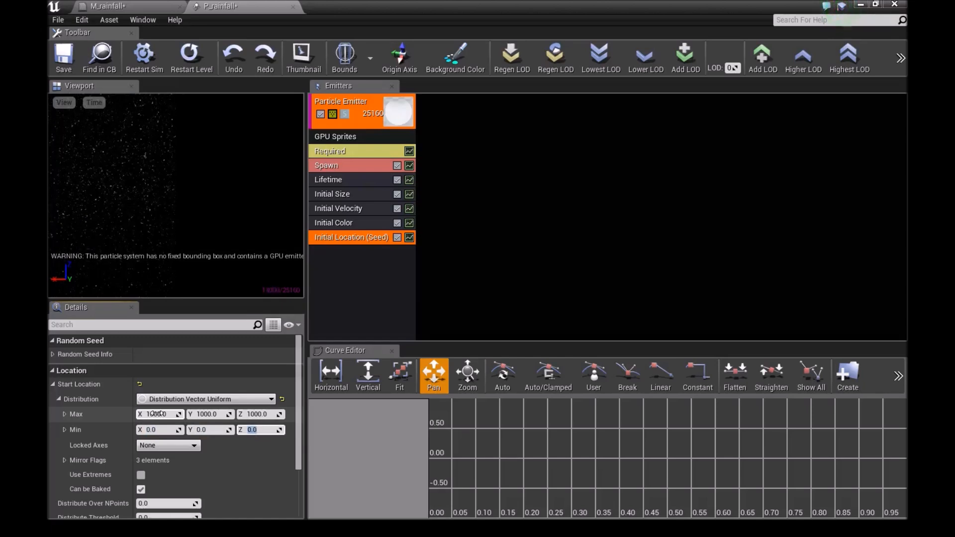
type("-200.0")
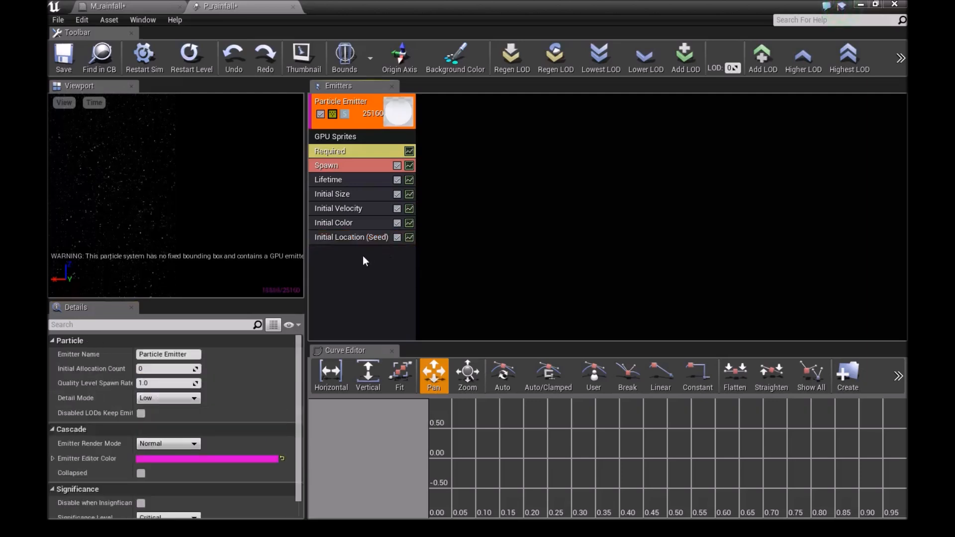
Step: Add a Size By Speed module with Max Scale X 0.4 so drops stretch with speed
right_click(364, 261)
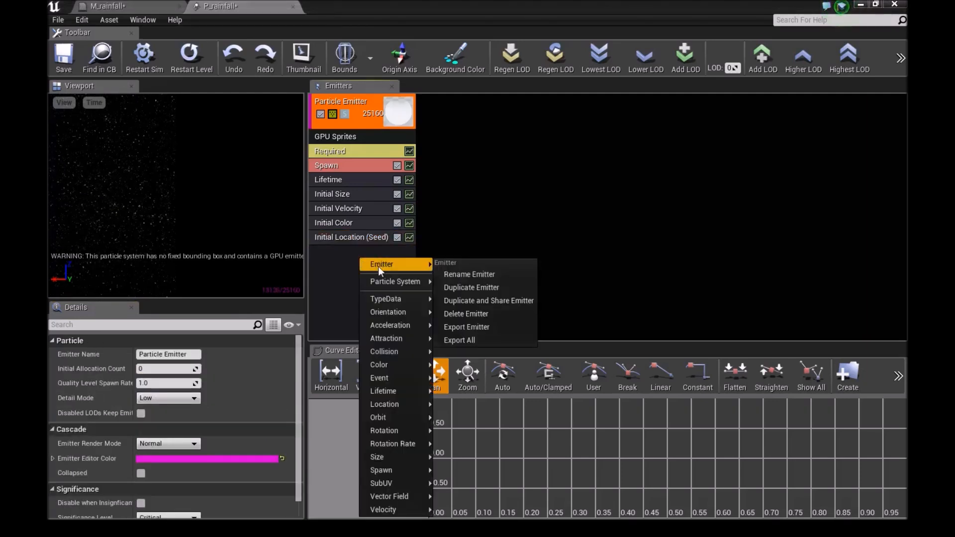
mouse_move(377, 458)
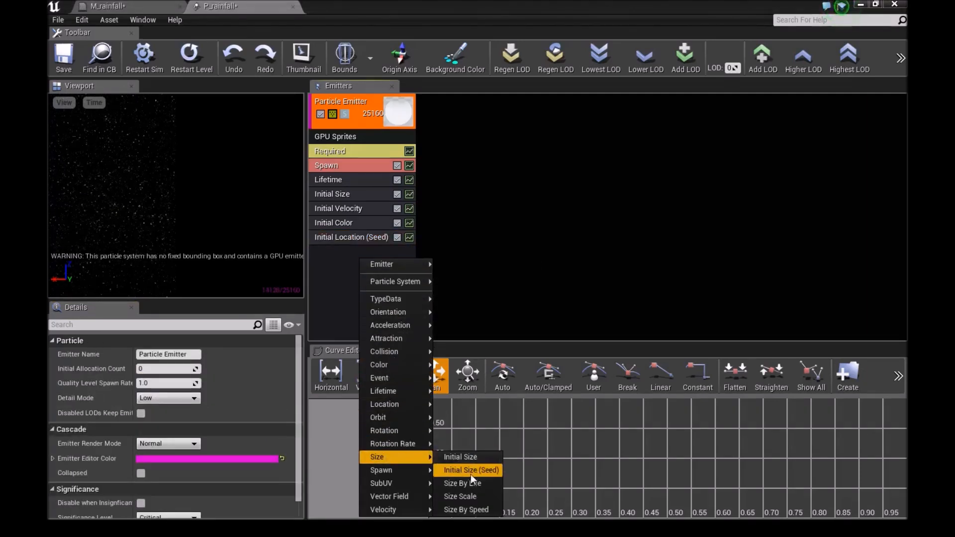
left_click(466, 510)
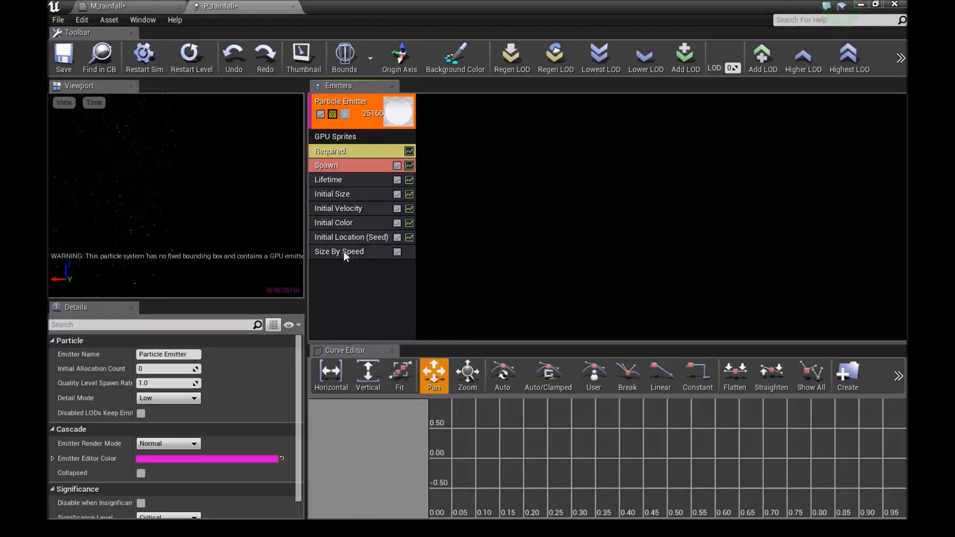
left_click(339, 252)
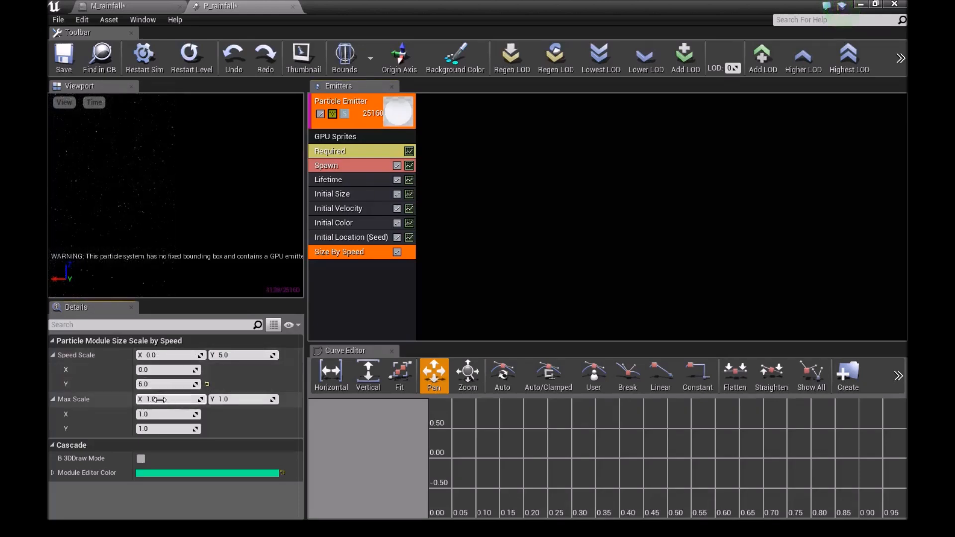
left_click(154, 399)
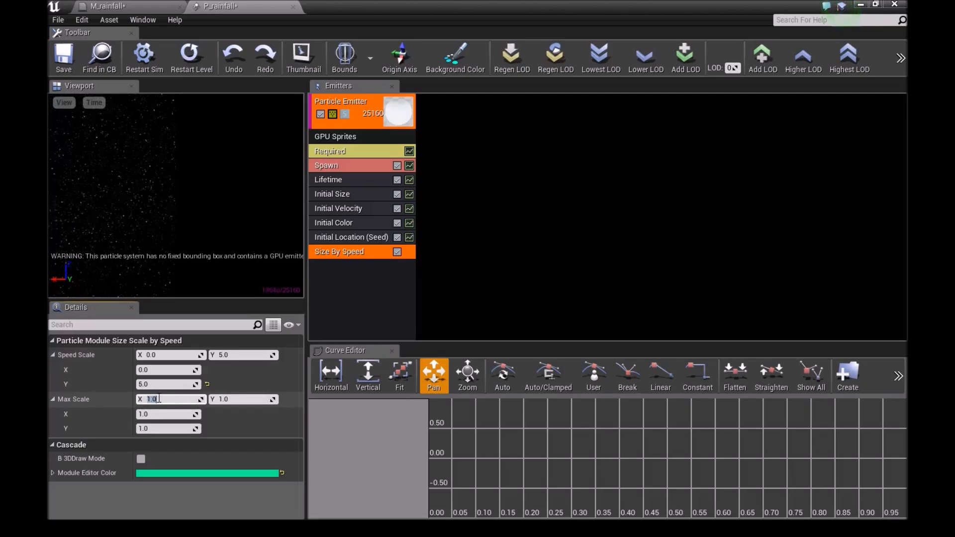
type("0.4")
left_click(243, 399)
type("5")
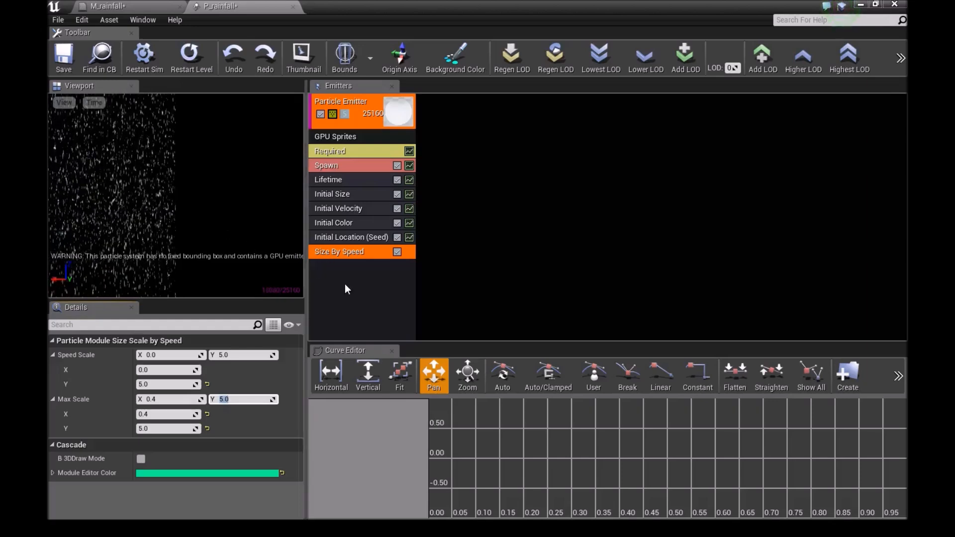
right_click(343, 111)
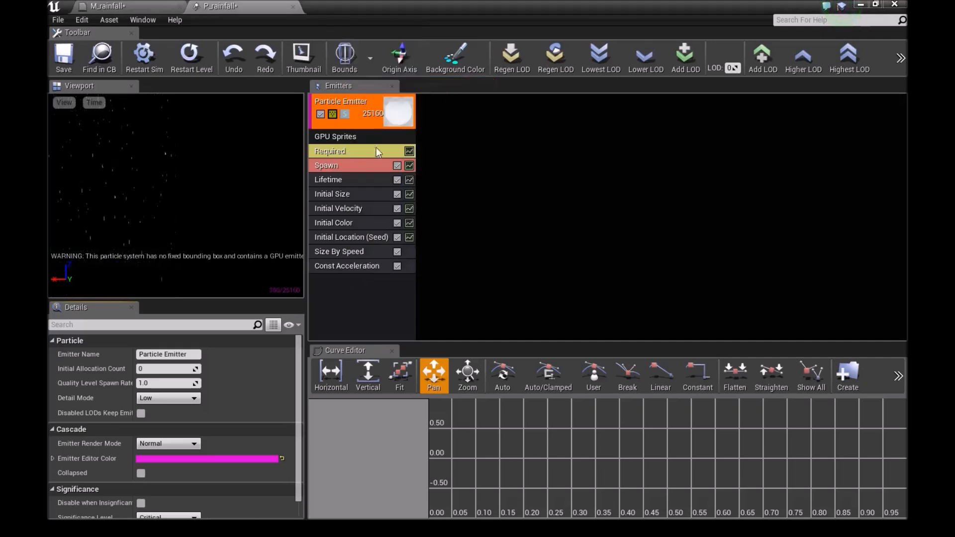
Step: Set the Const Acceleration module's Z acceleration to -900
left_click(347, 265)
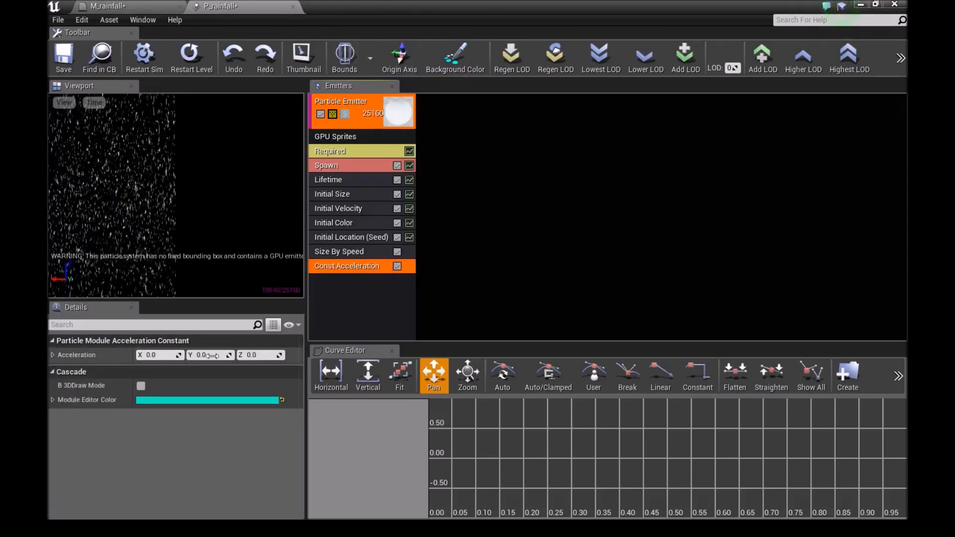
left_click(255, 355)
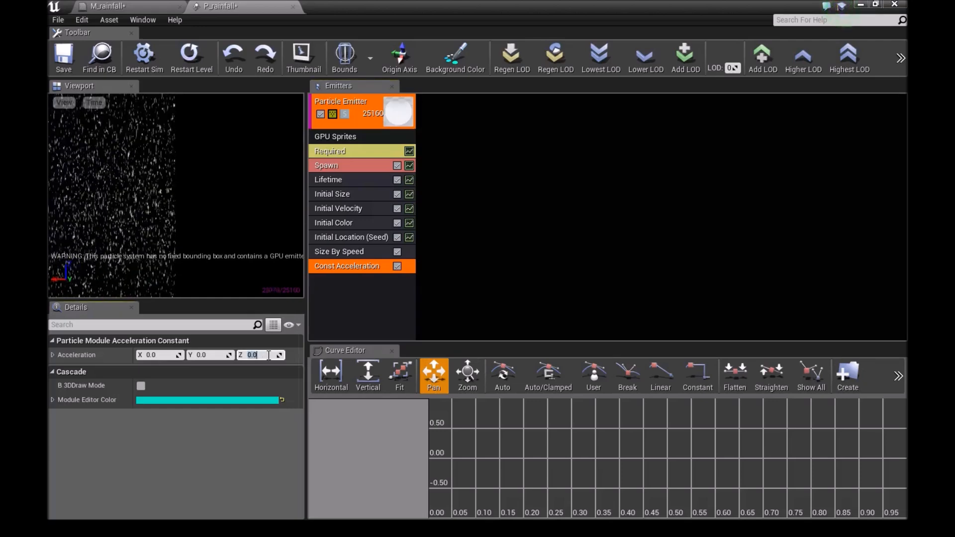
type("-900.0")
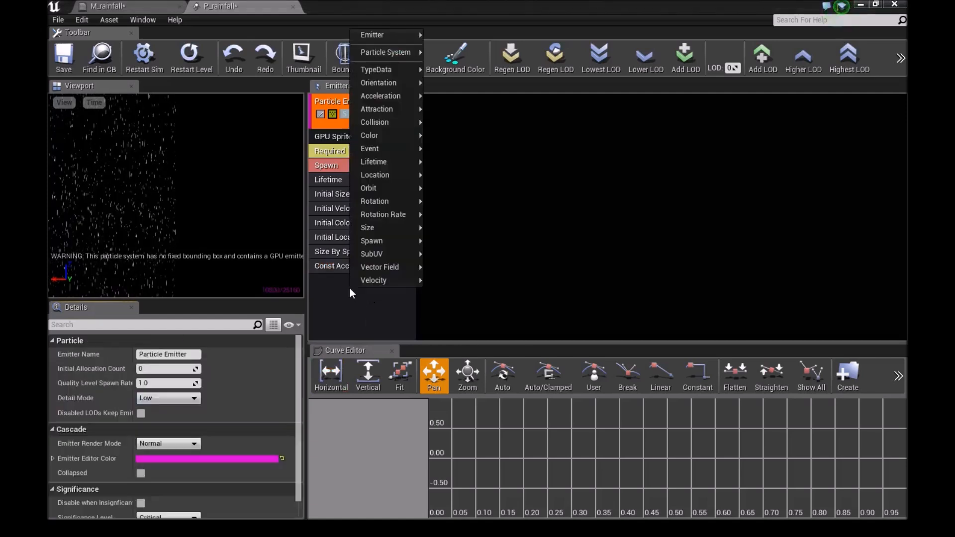
mouse_move(381, 122)
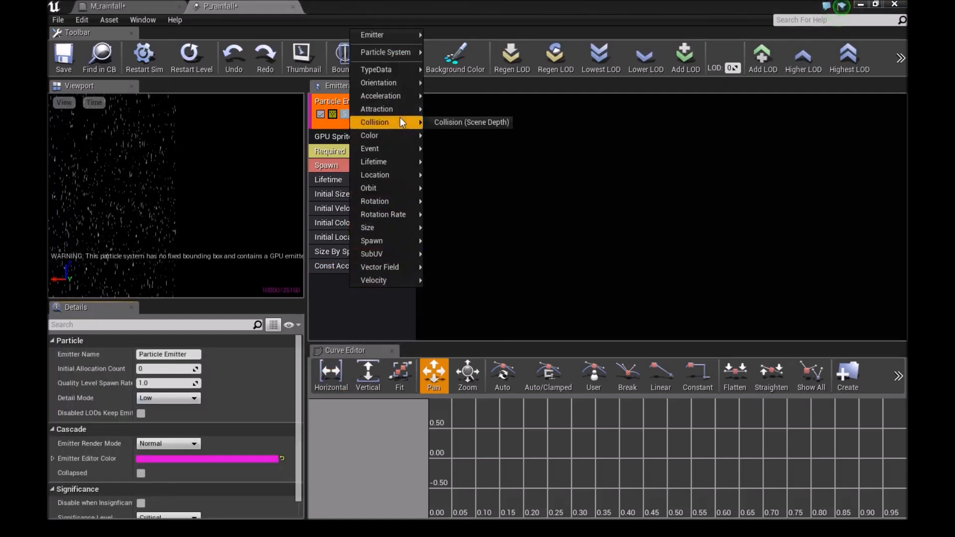
Step: Add Collision (Scene Depth) with friction 0.25 and show the system bounds in the preview
left_click(469, 122)
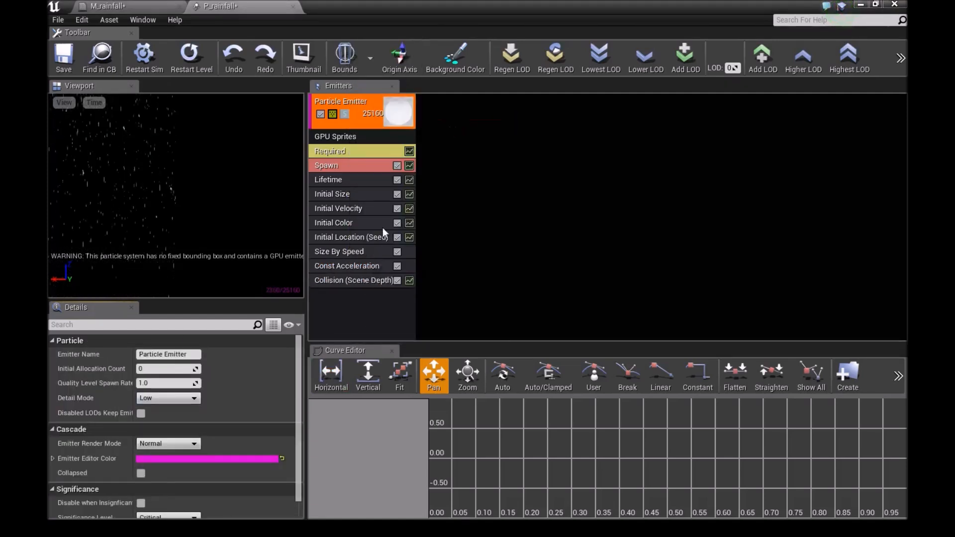
left_click(353, 281)
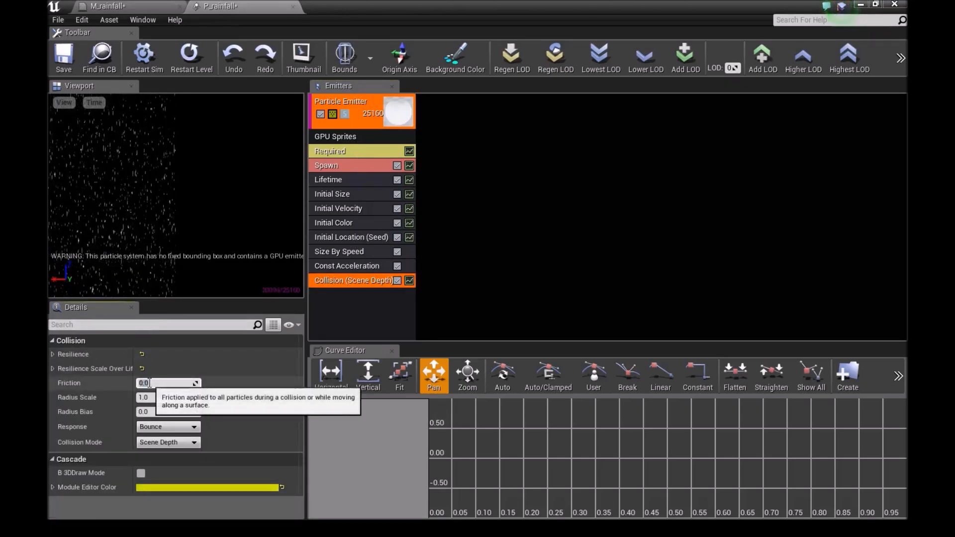
type("0.25")
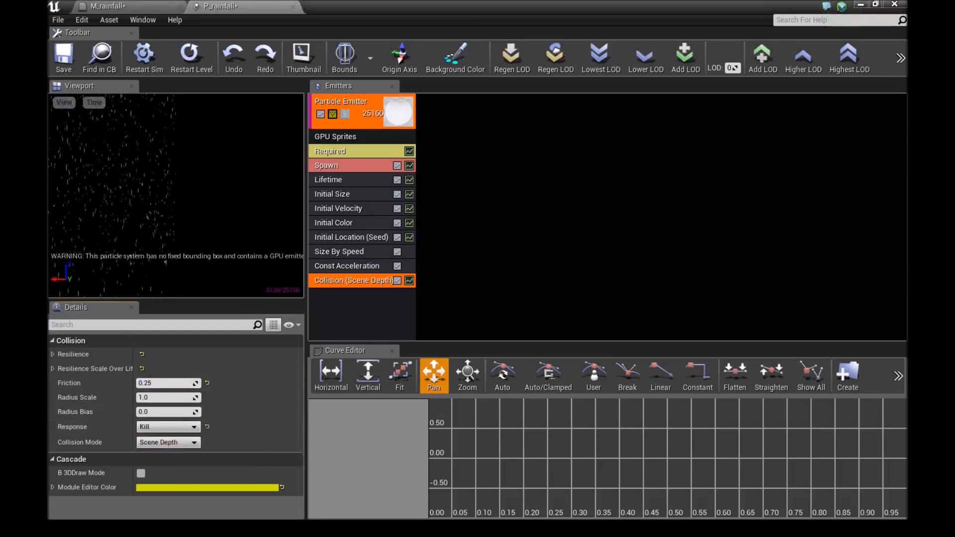
left_click(344, 52)
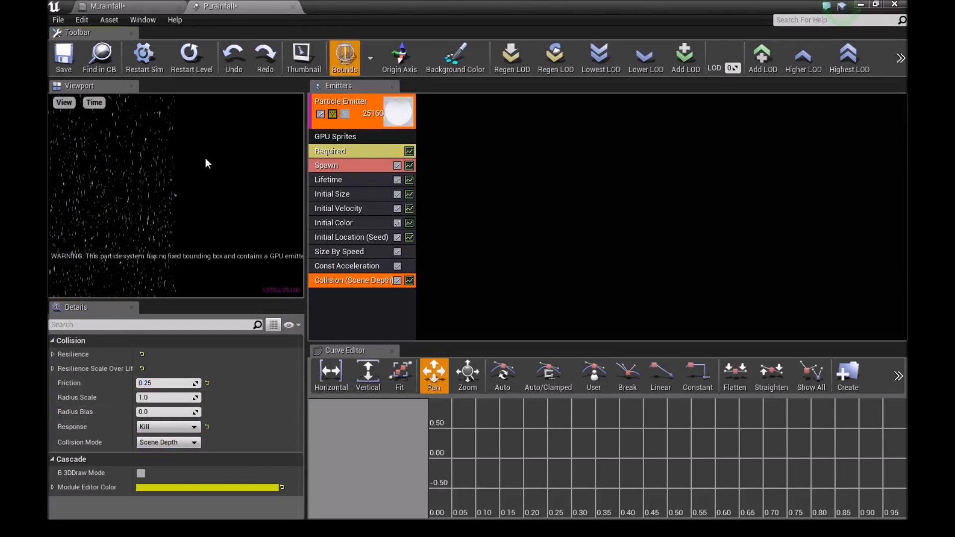
mouse_move(371, 54)
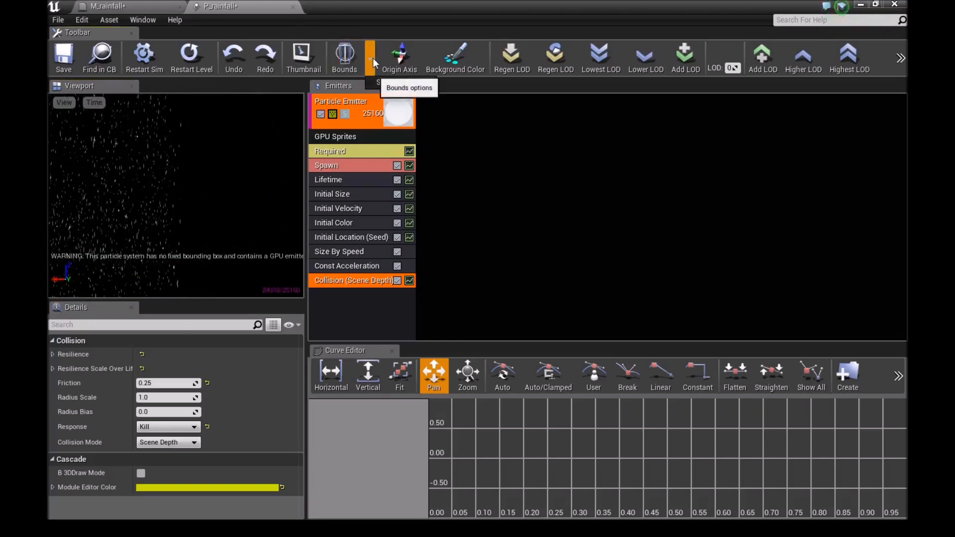